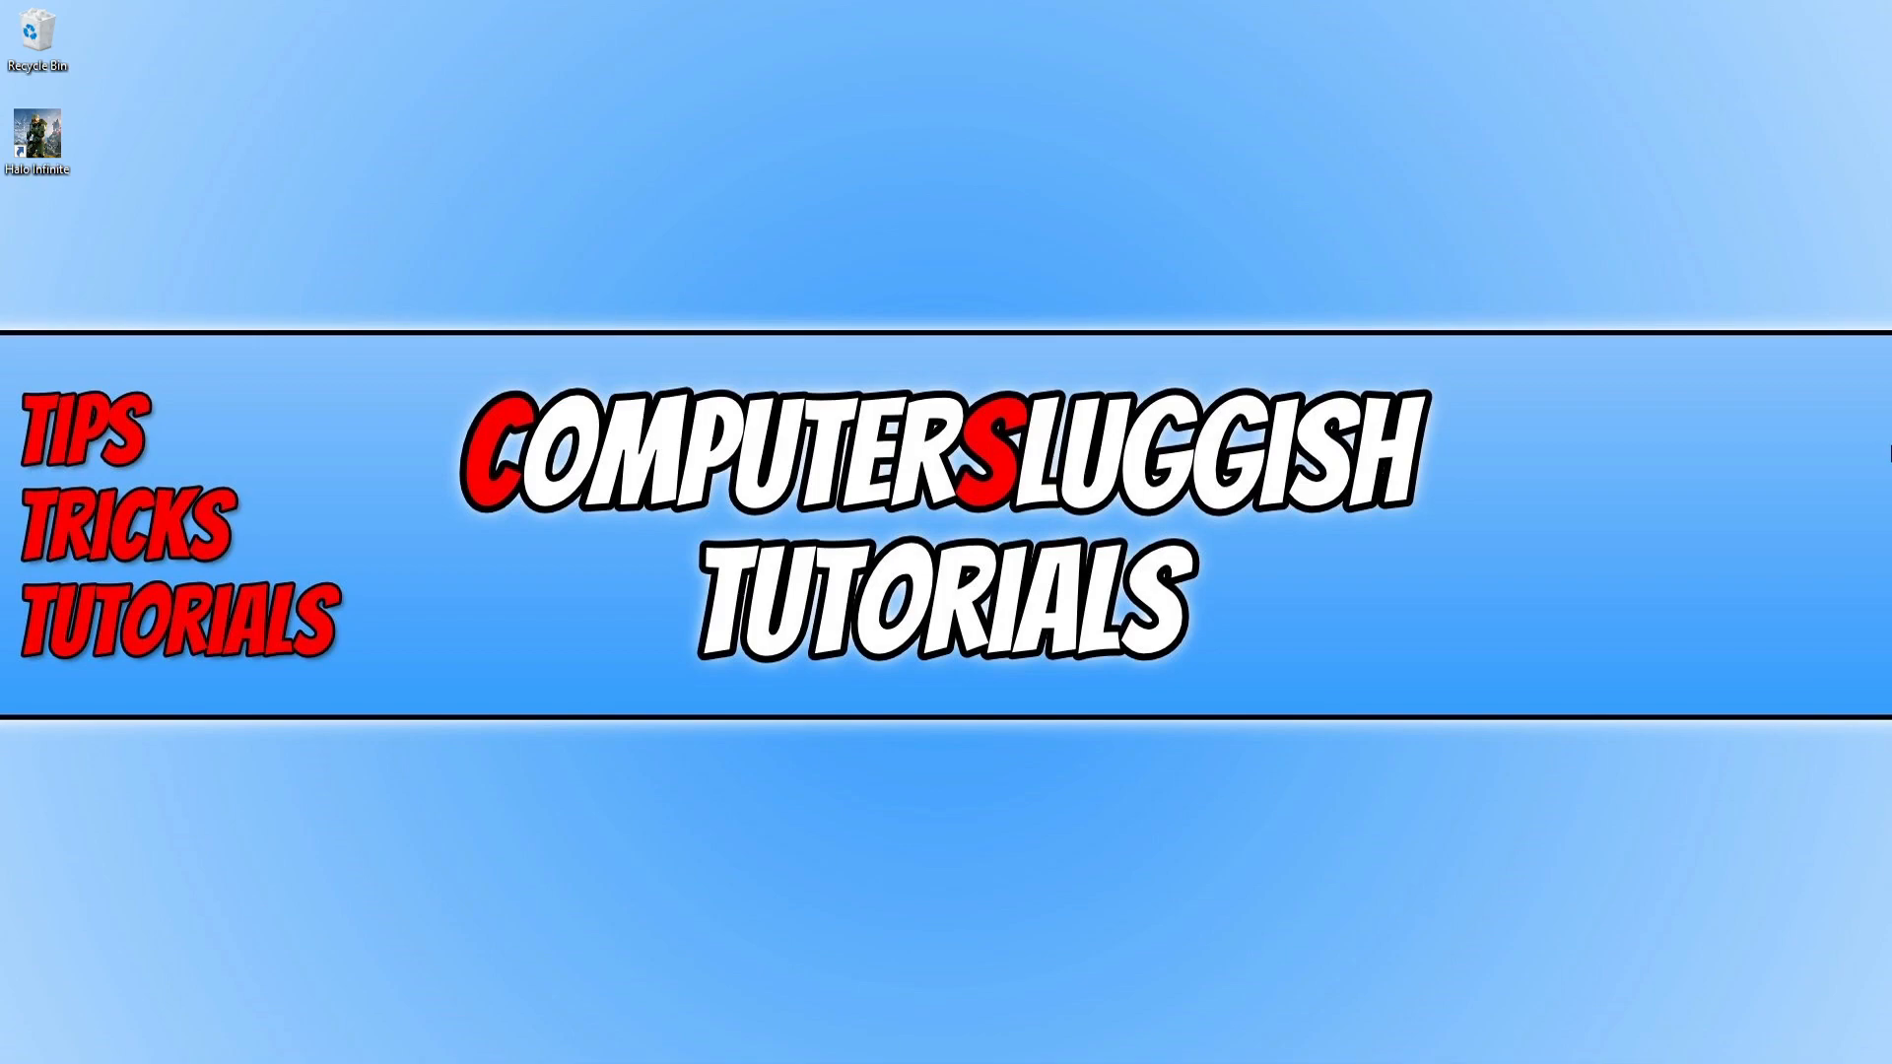
pyautogui.moveTo(1877, 454)
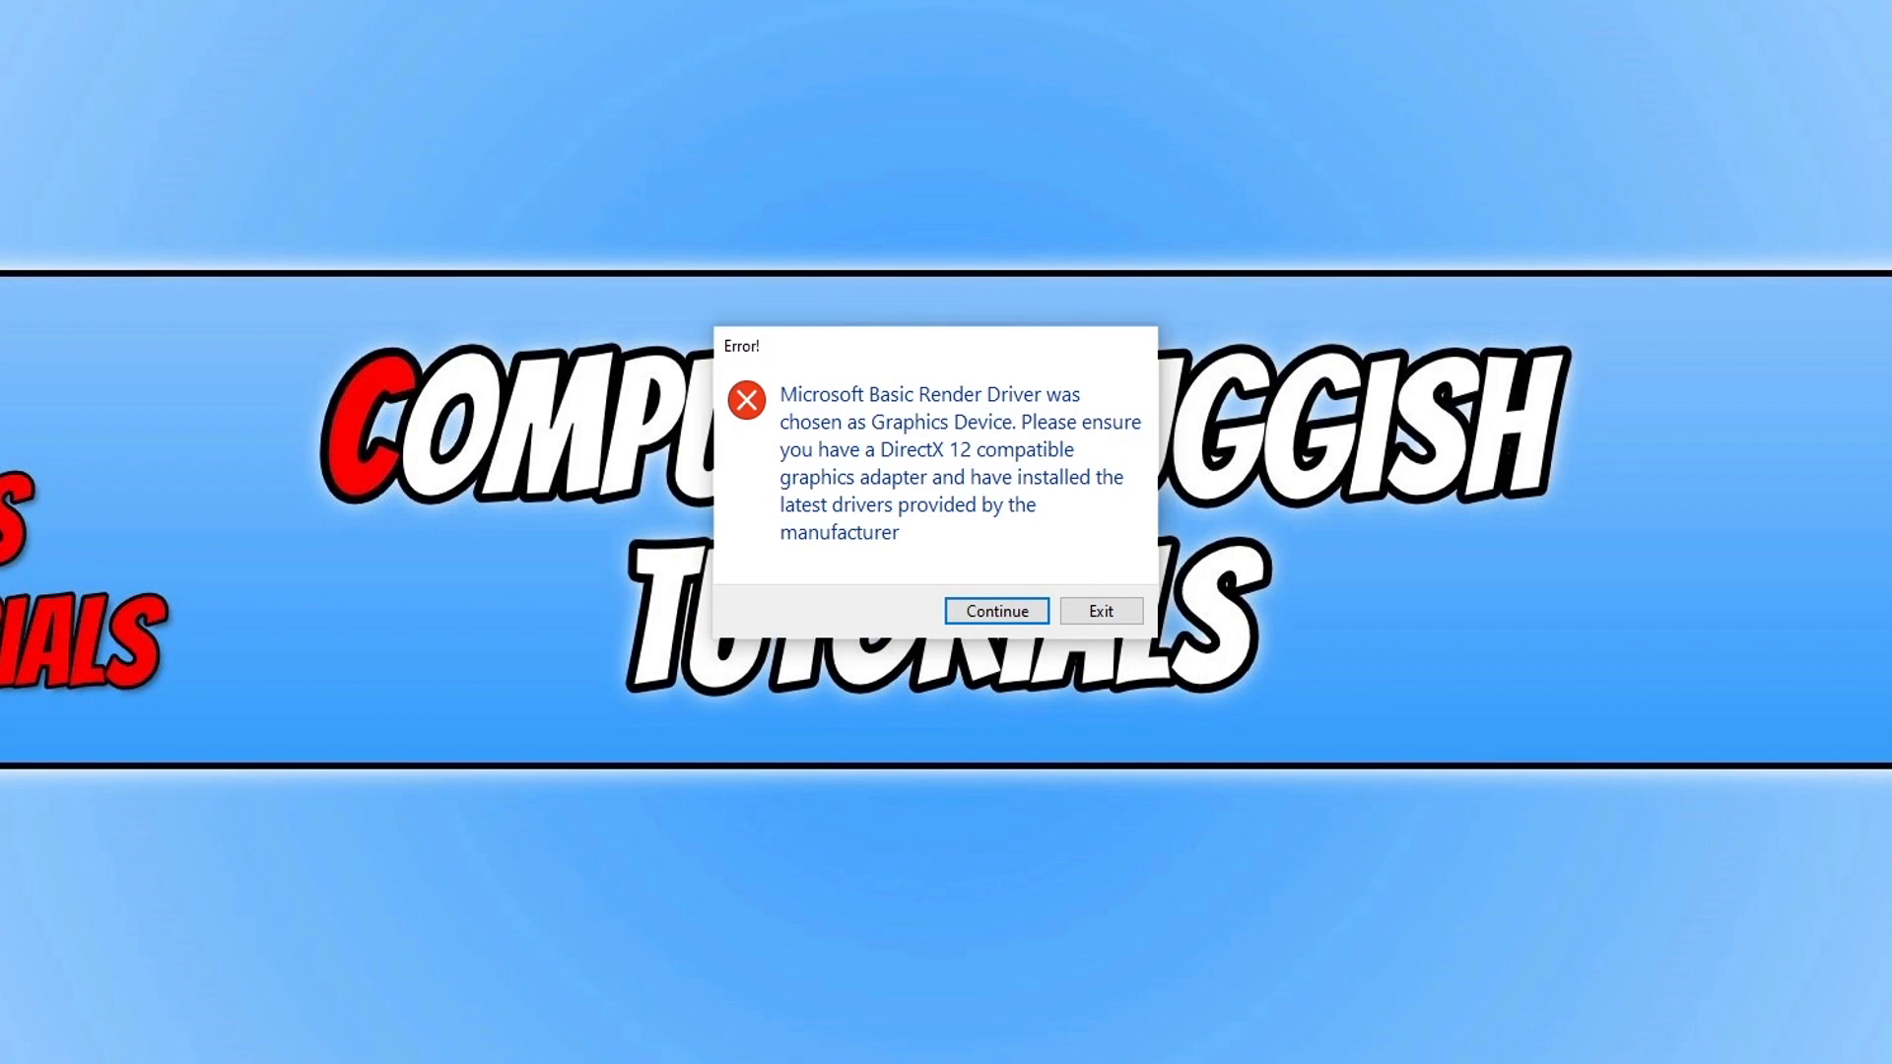
# Exit the Halo Infinite DirectX 12 'Microsoft Basic Render Driver' error dialog
pyautogui.click(993, 611)
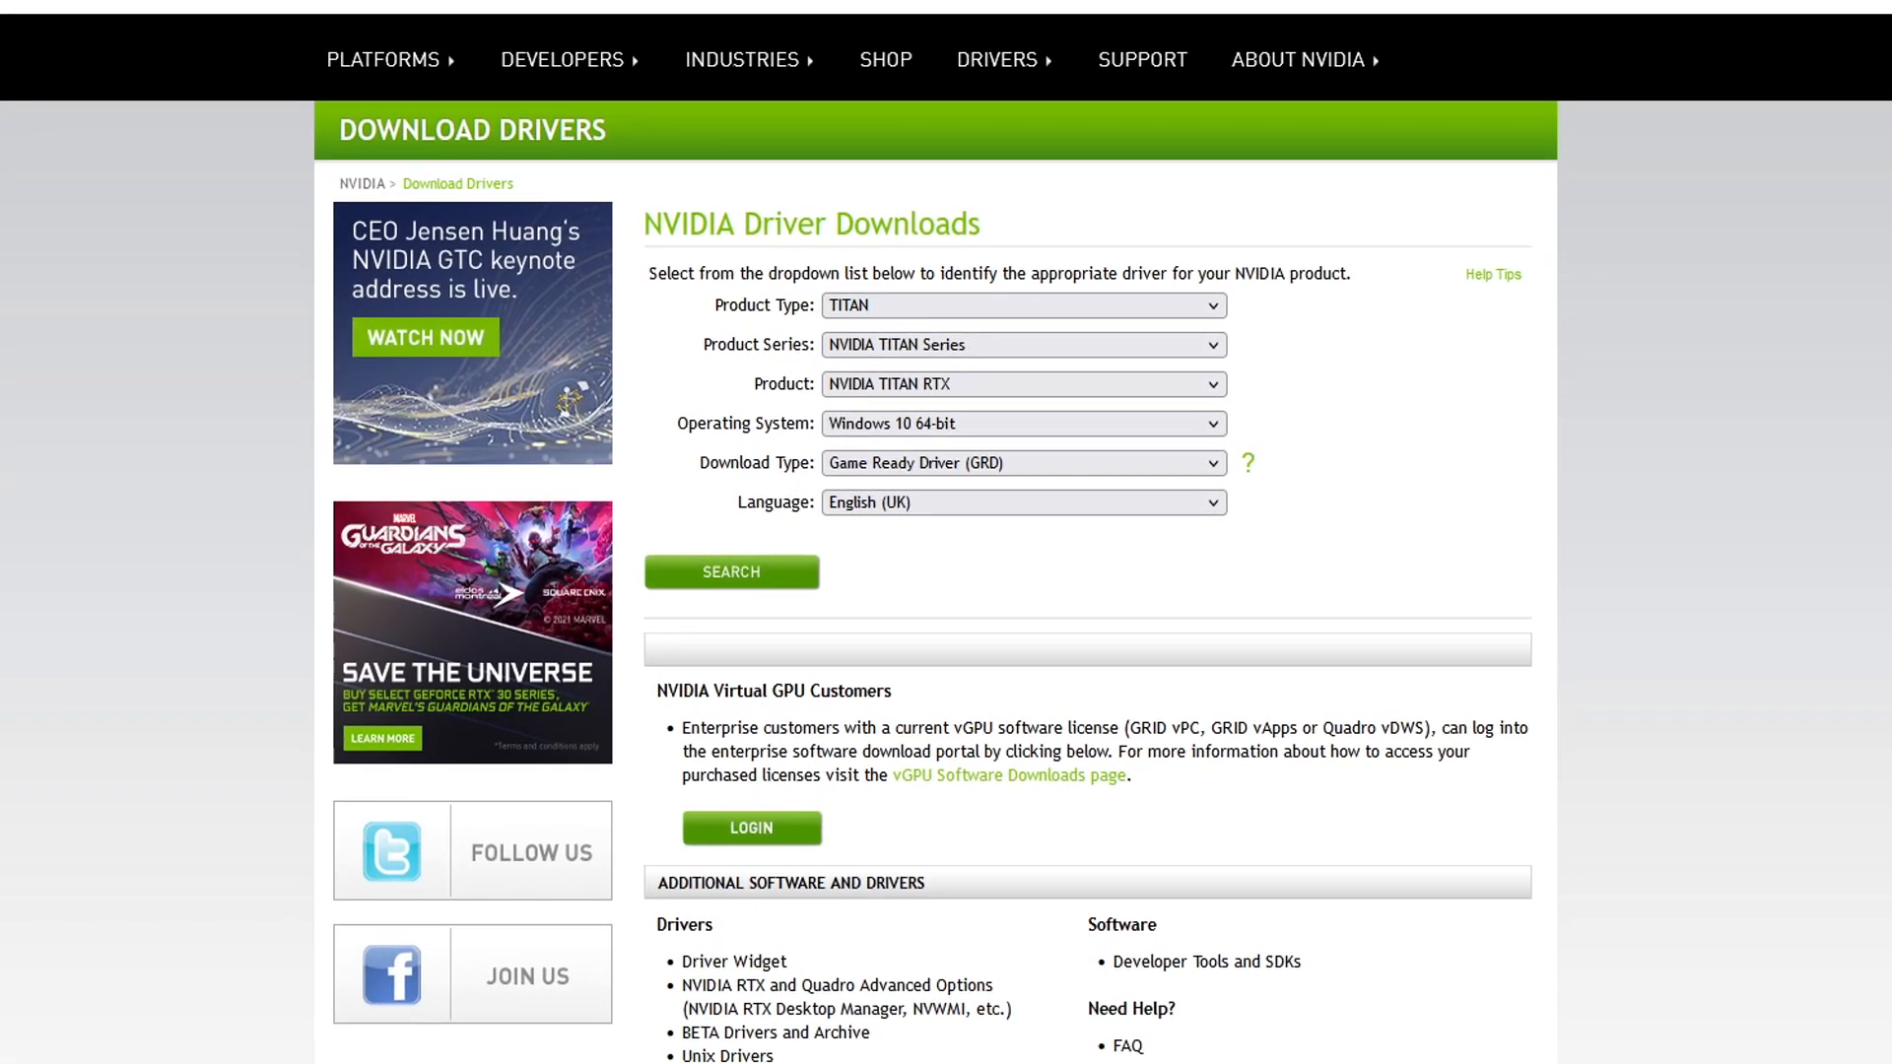
# Choose GeForce as the product type in the driver search form
pyautogui.click(1021, 303)
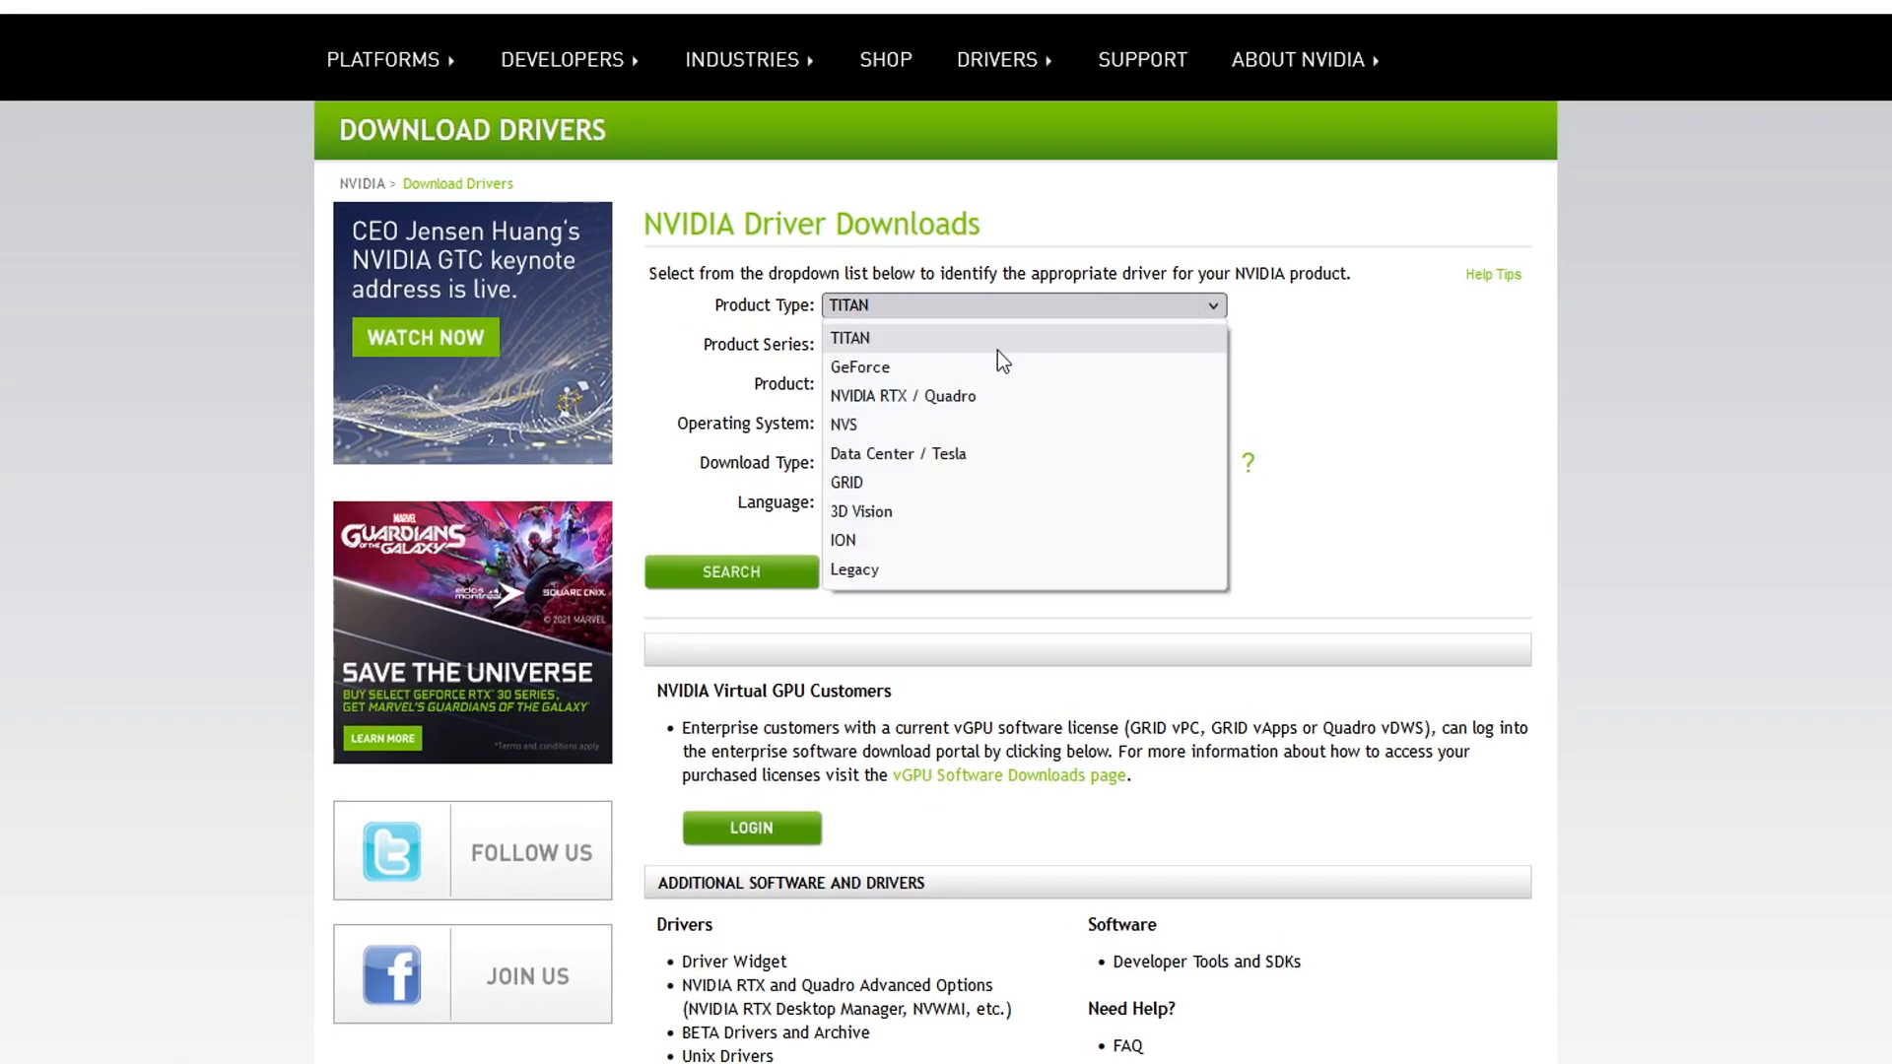
pyautogui.click(859, 367)
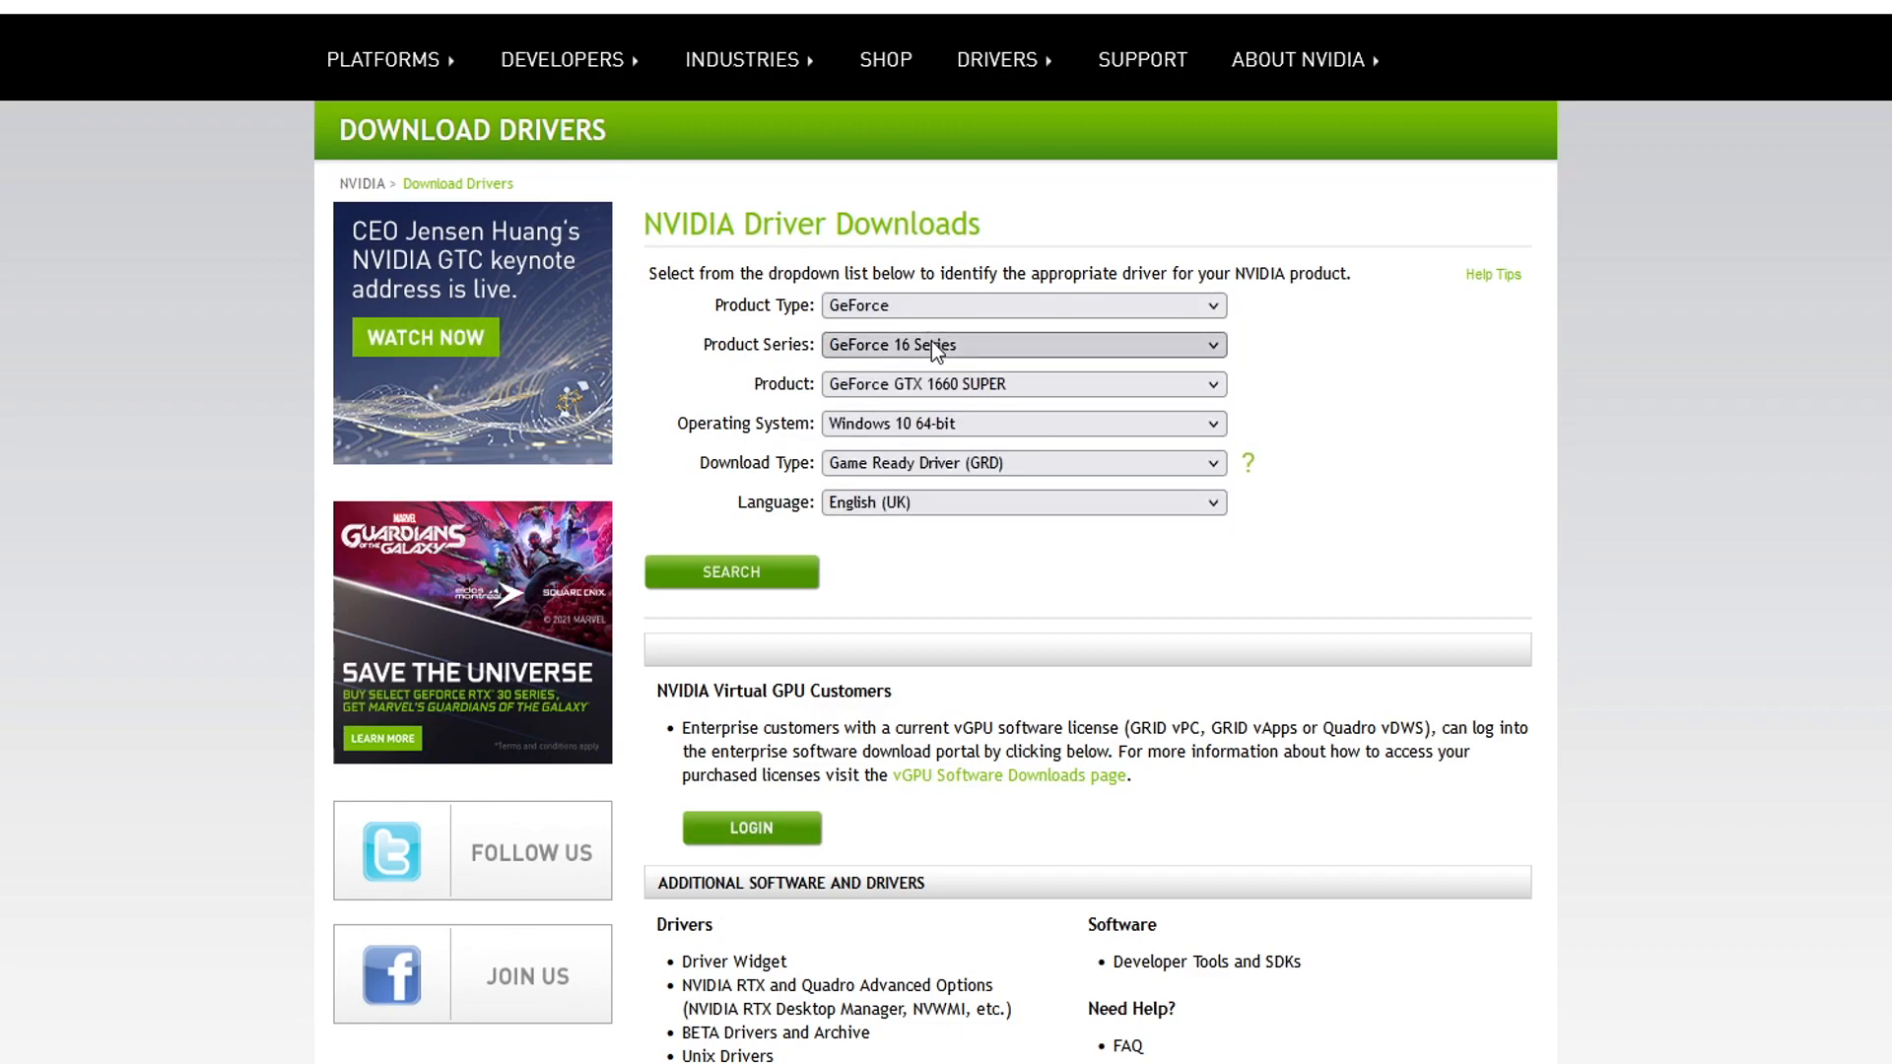
pyautogui.moveTo(979, 351)
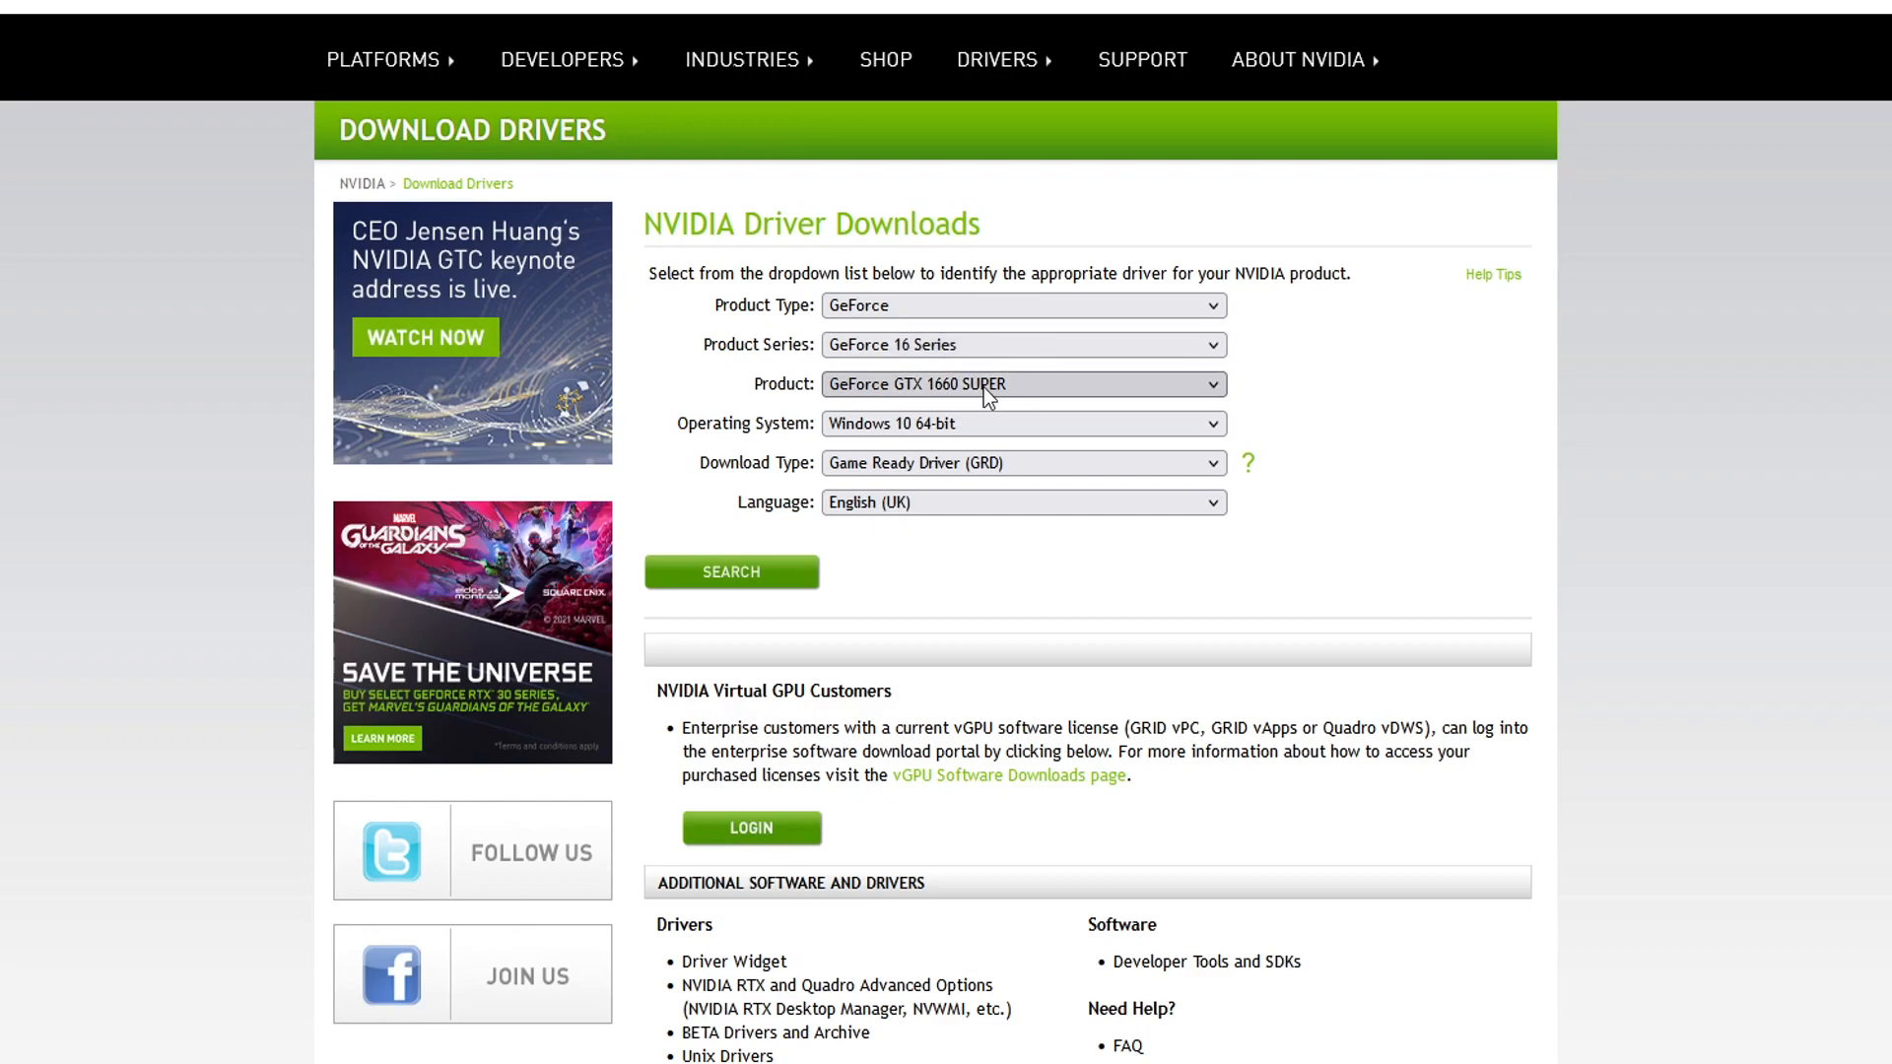
pyautogui.moveTo(1019, 390)
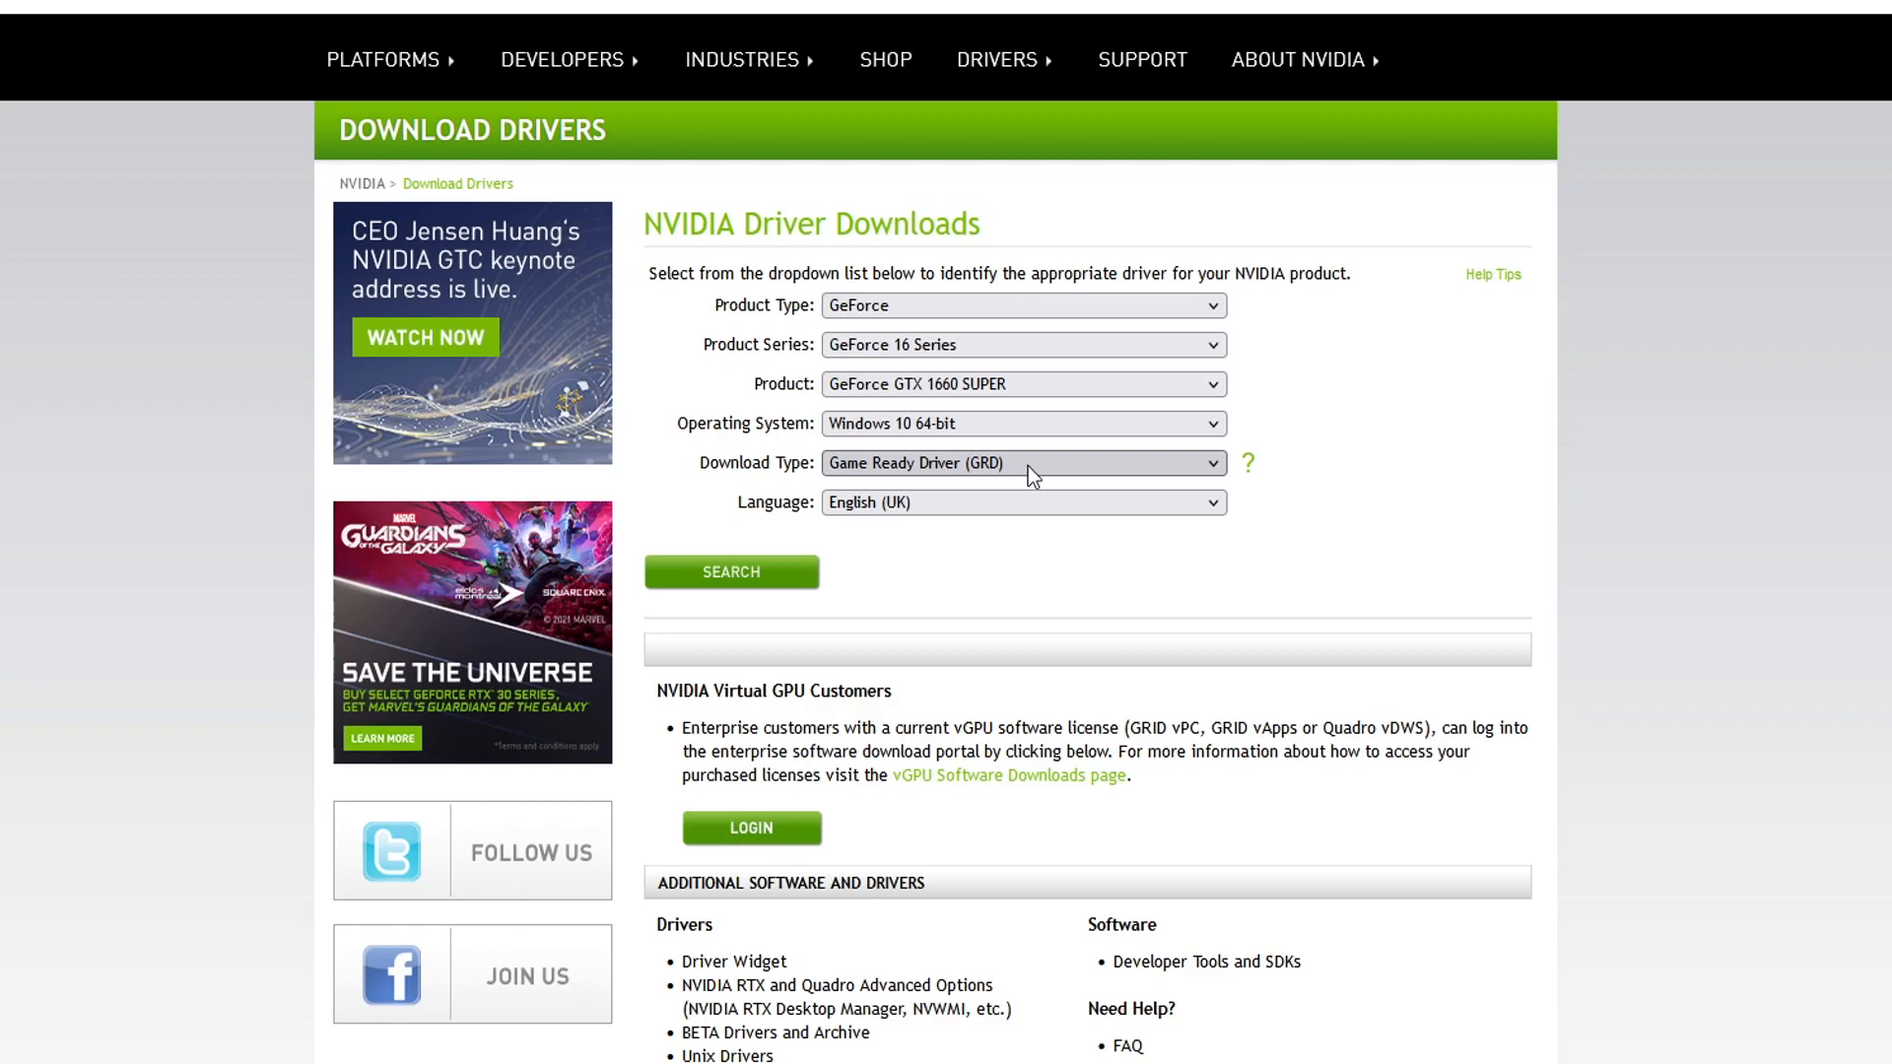
pyautogui.moveTo(1013, 503)
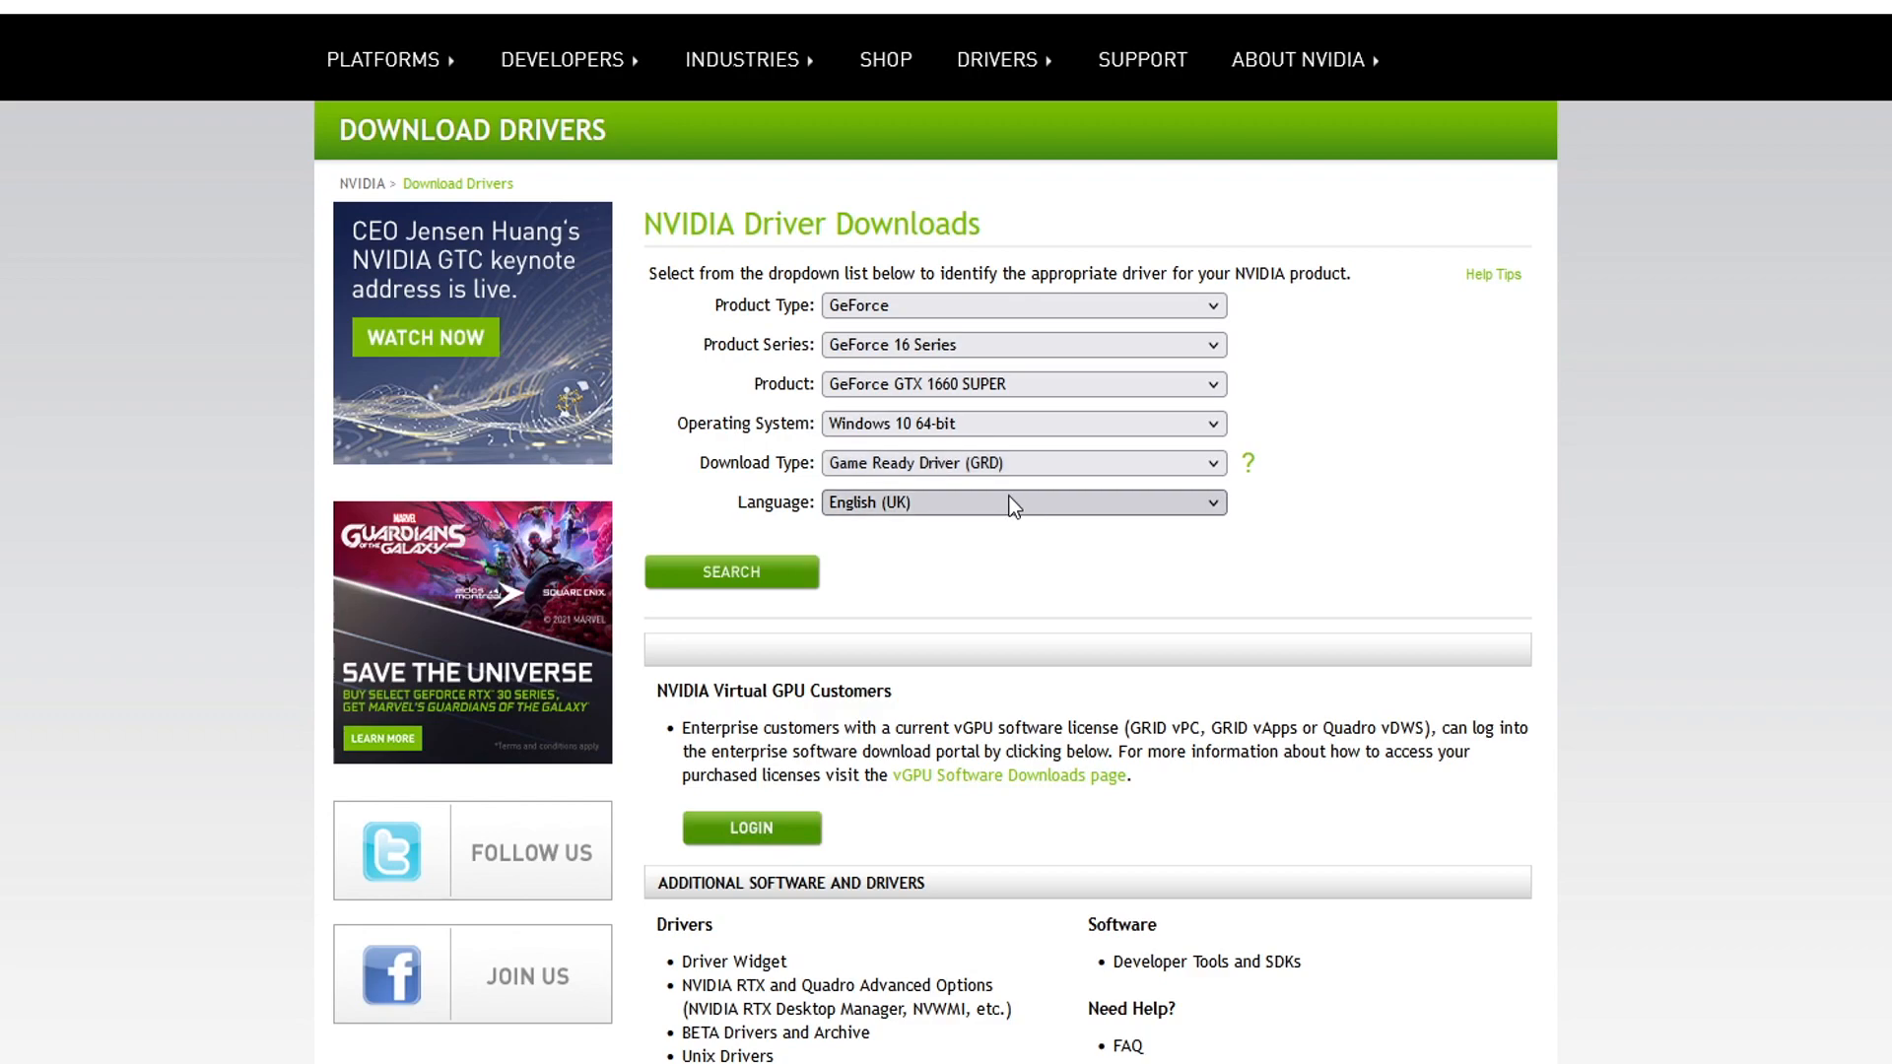
pyautogui.moveTo(1417, 473)
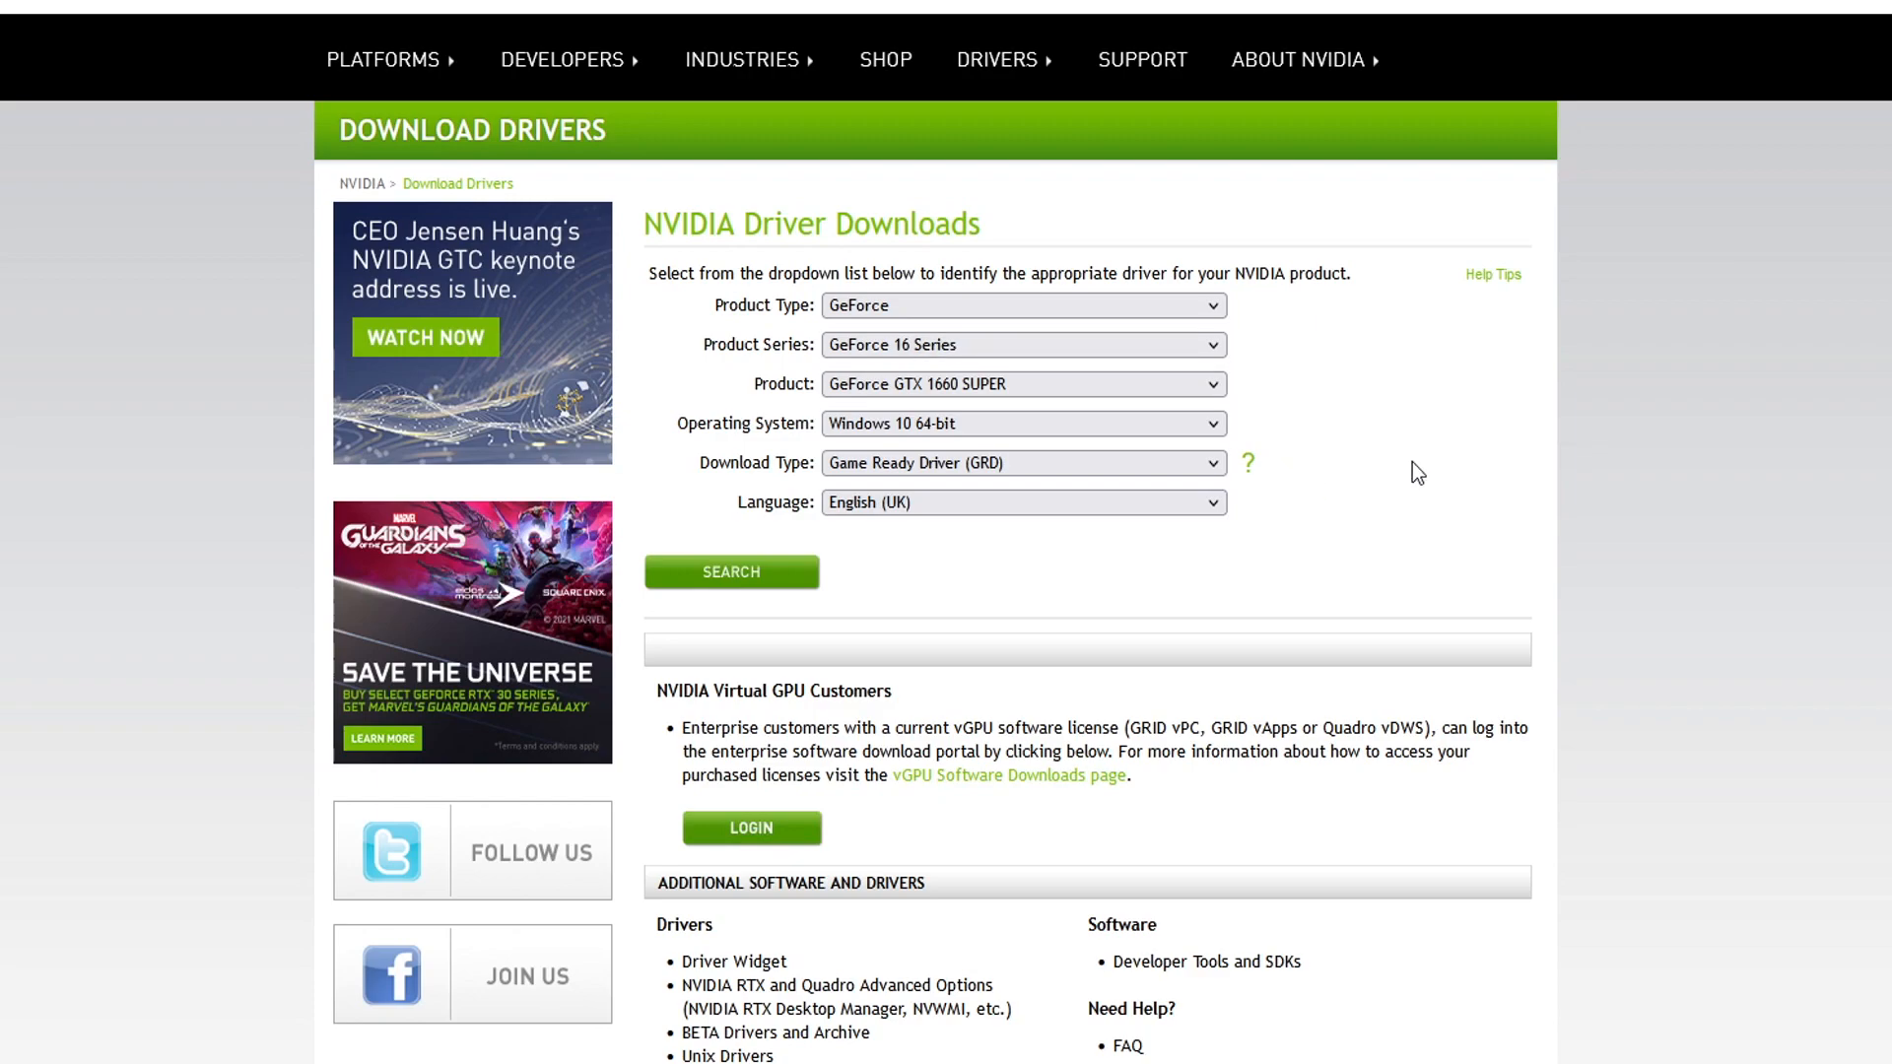
pyautogui.moveTo(707, 589)
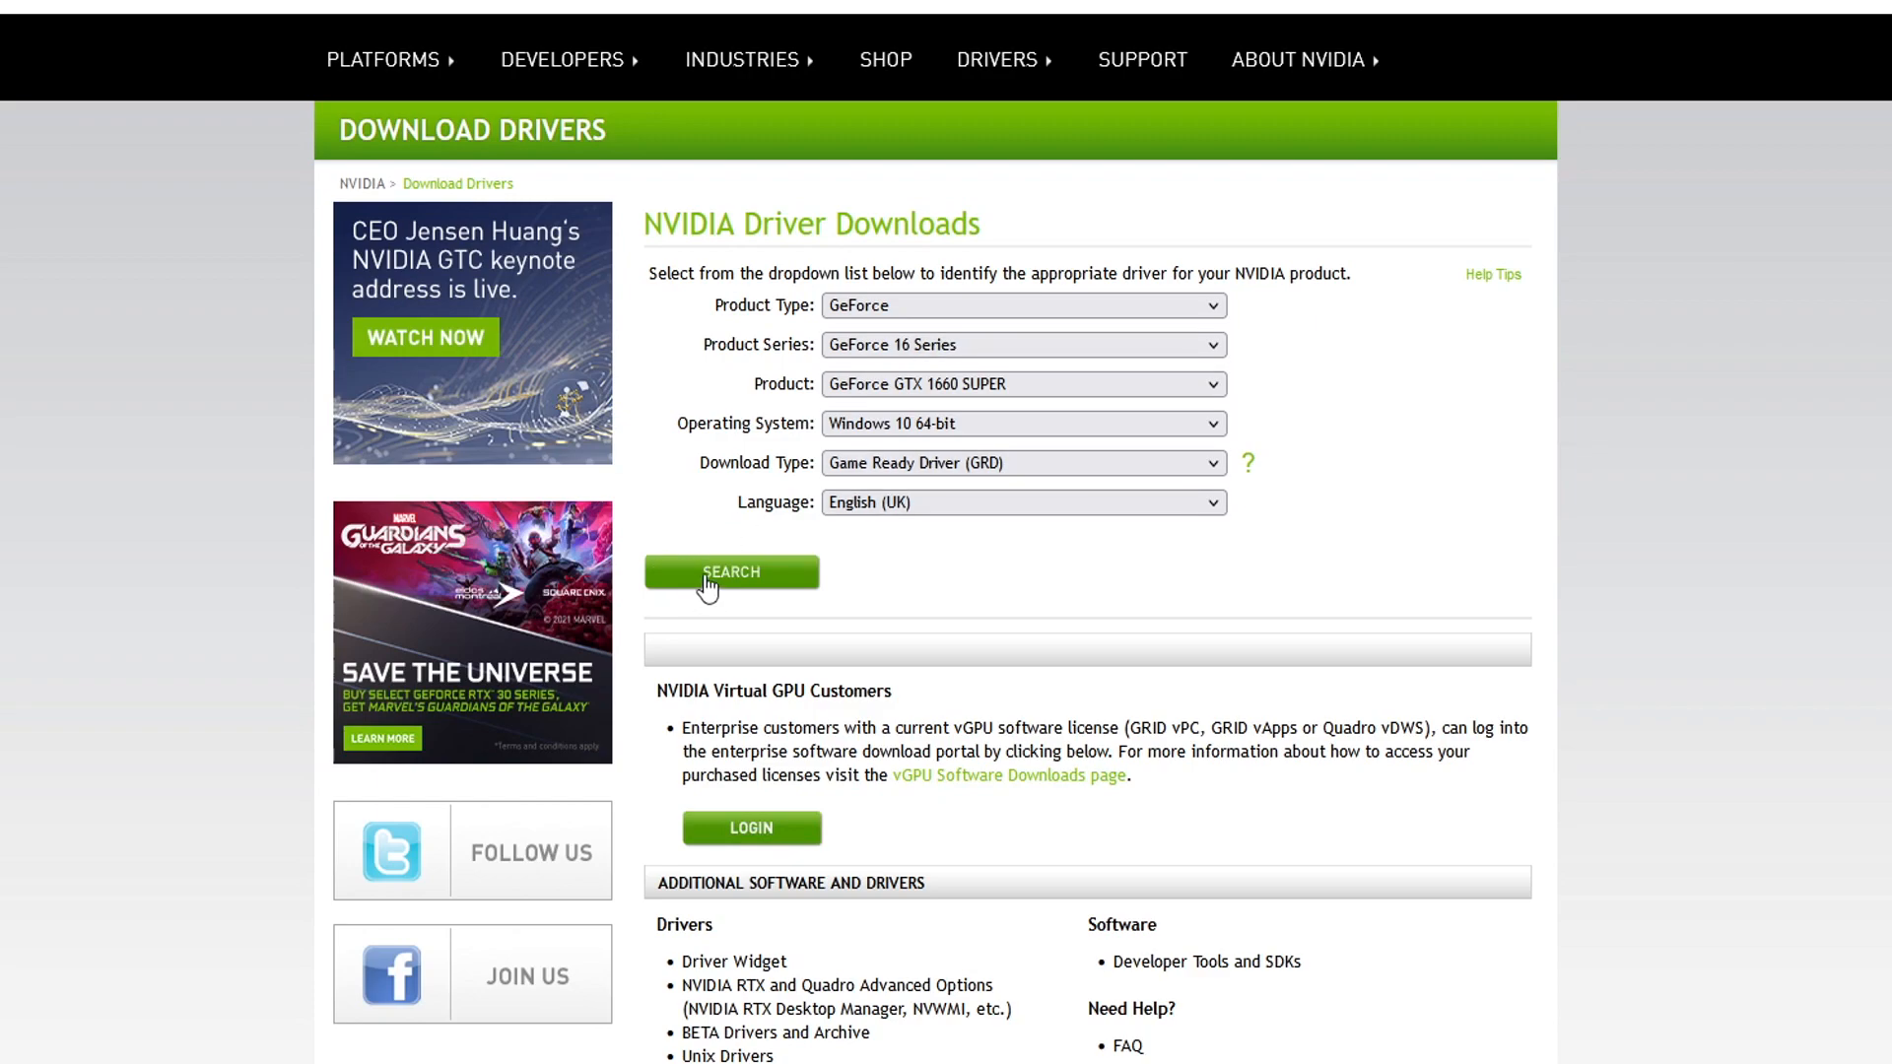
# Search for the GTX 1660 SUPER driver and download Game Ready Driver 496.76
pyautogui.click(729, 575)
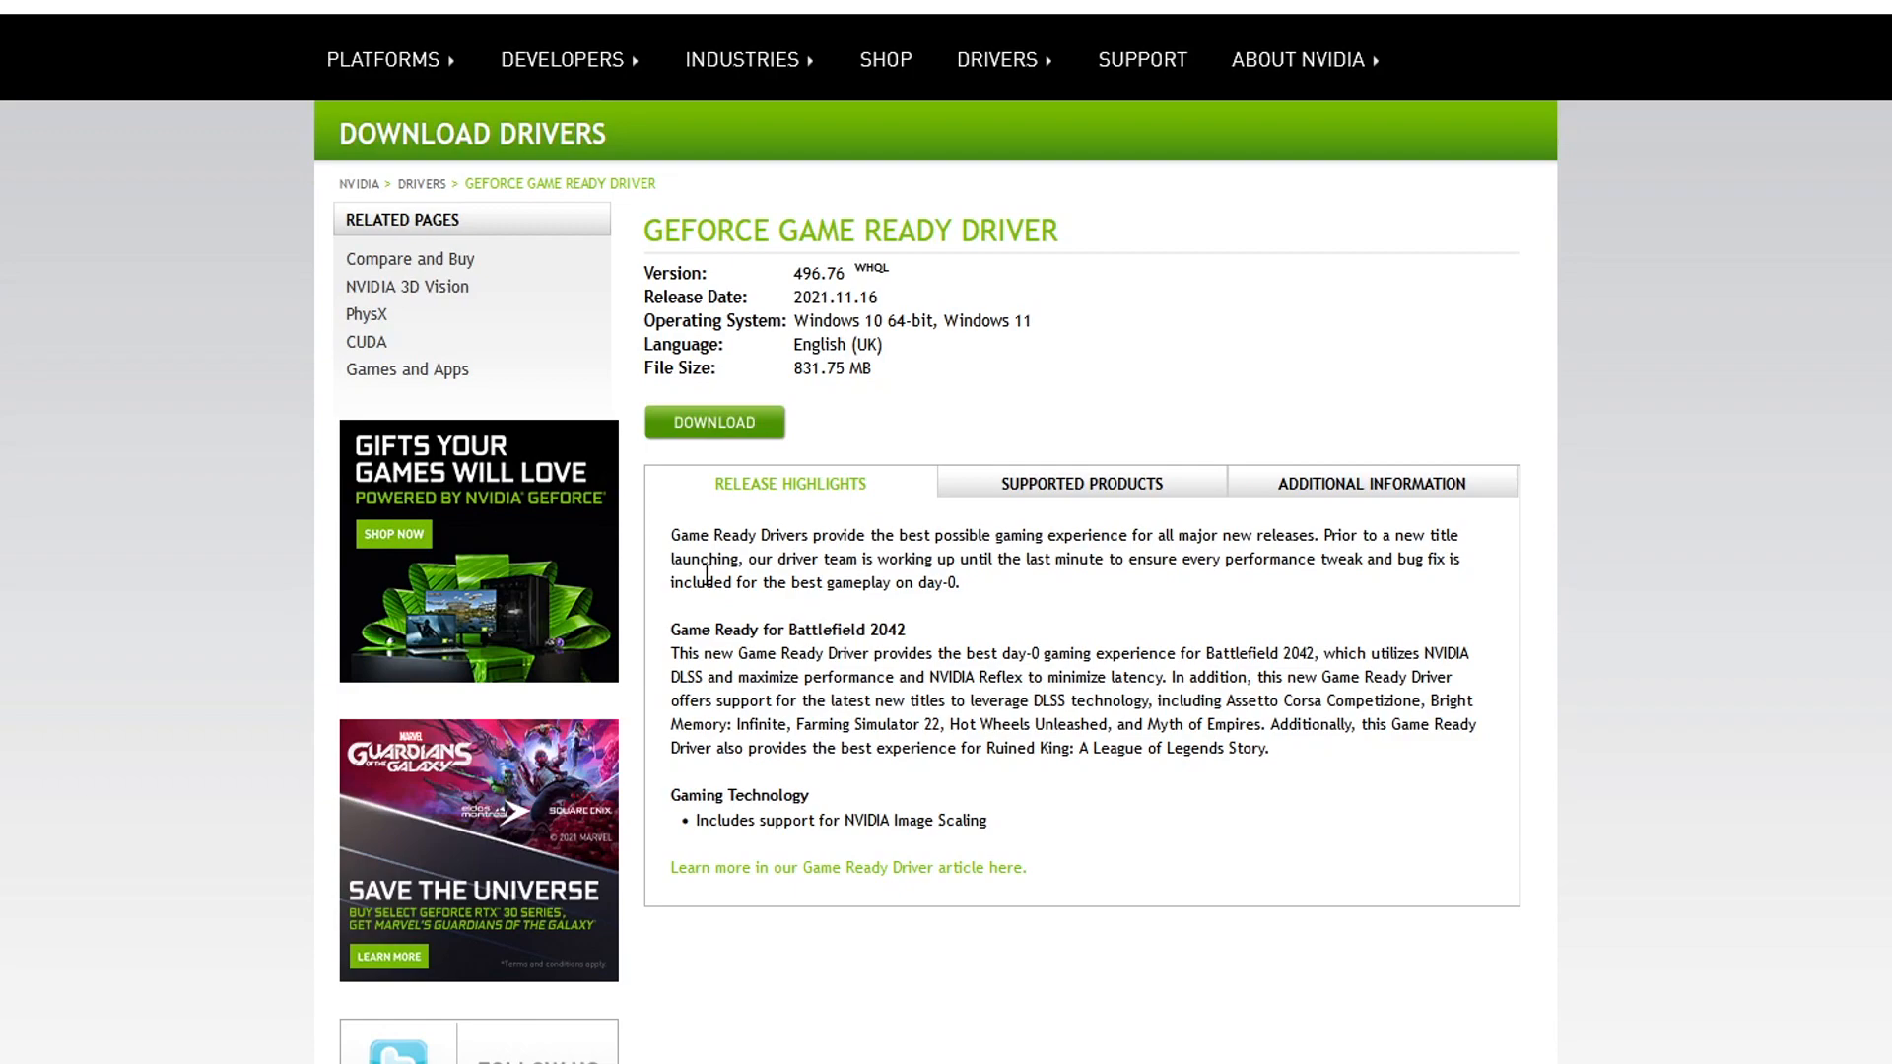
pyautogui.moveTo(753, 459)
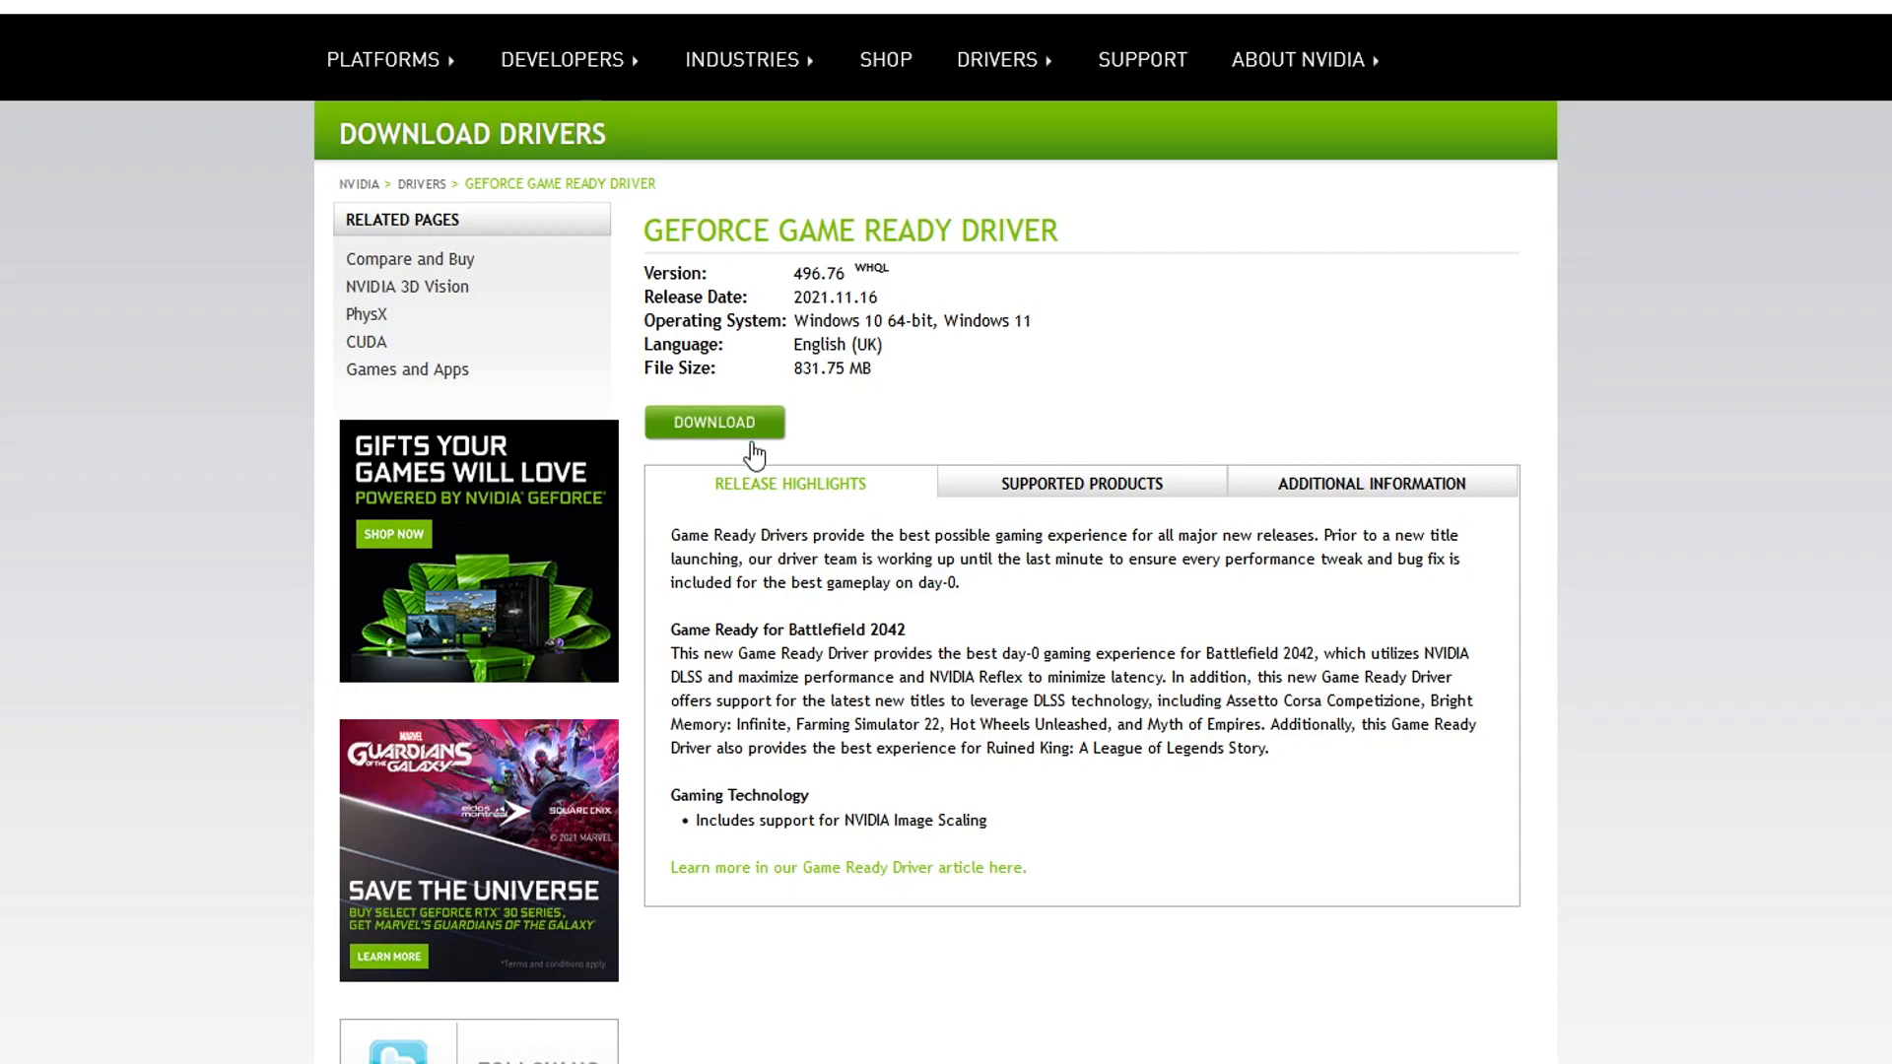
pyautogui.click(714, 430)
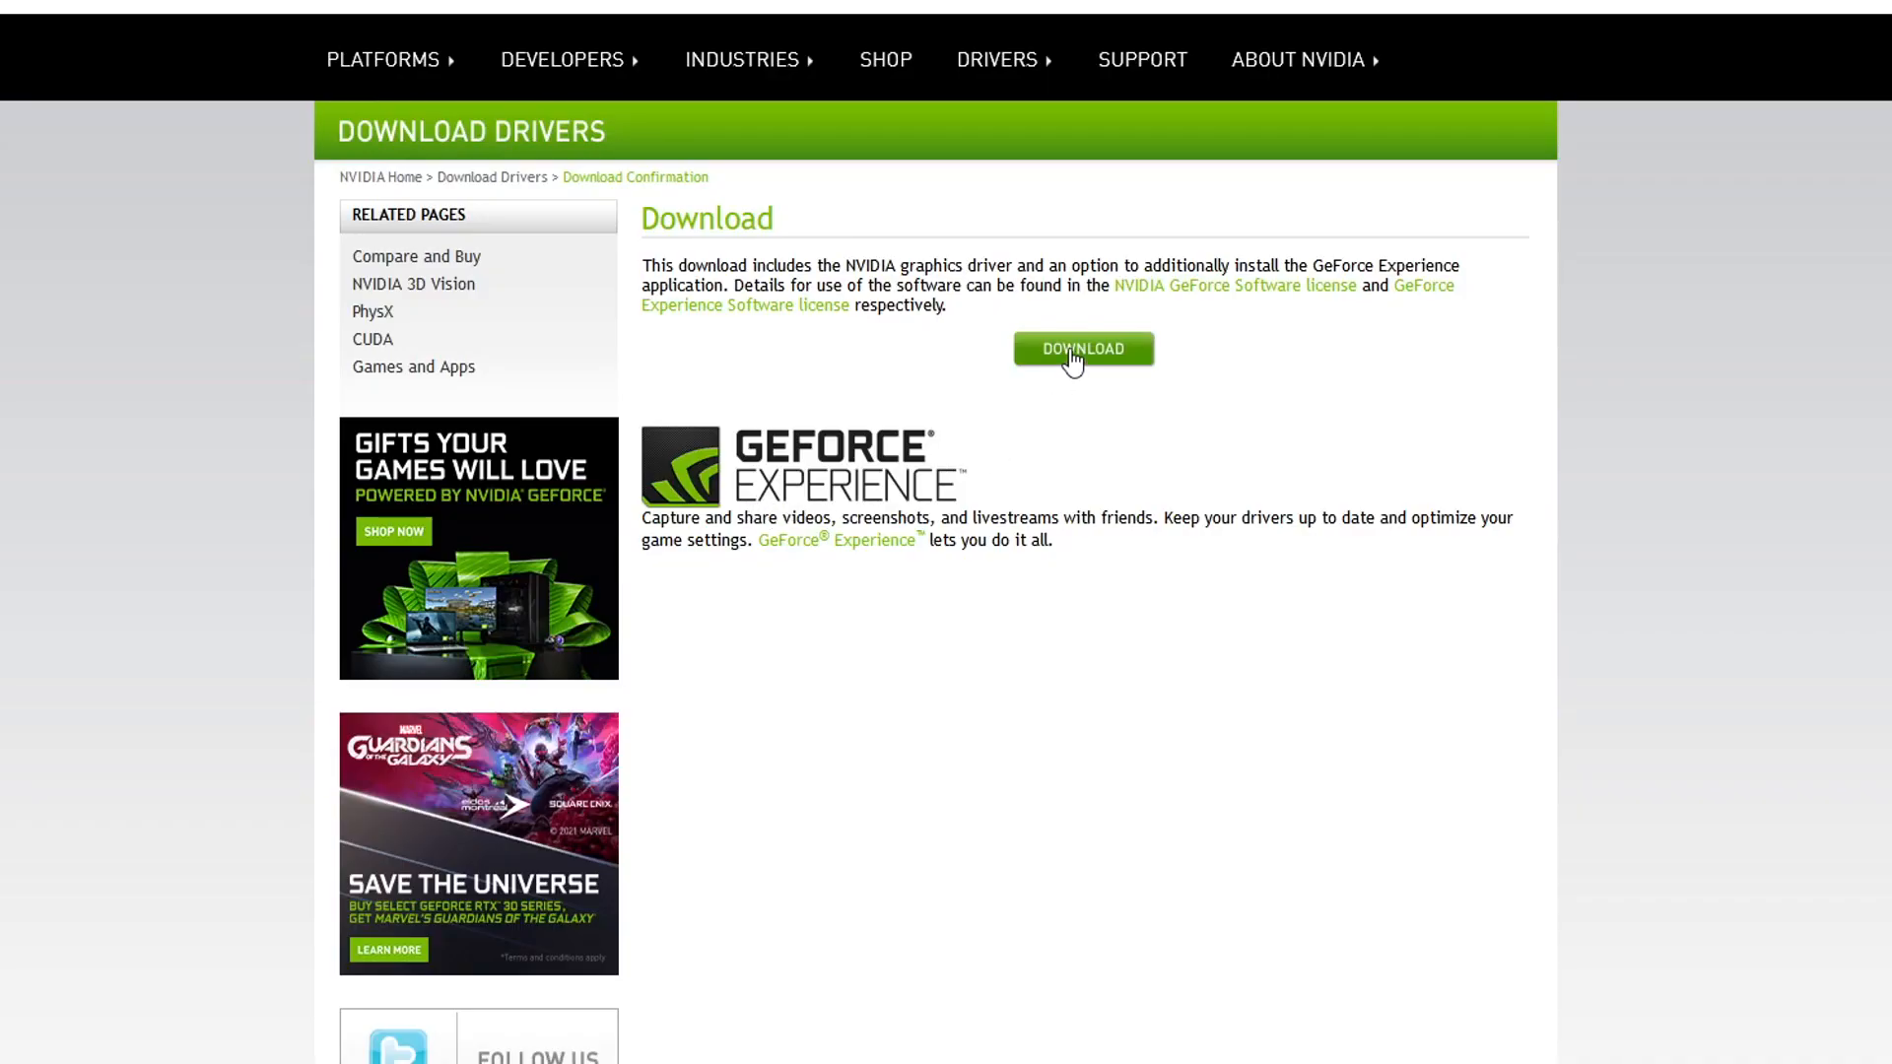
pyautogui.moveTo(1293, 626)
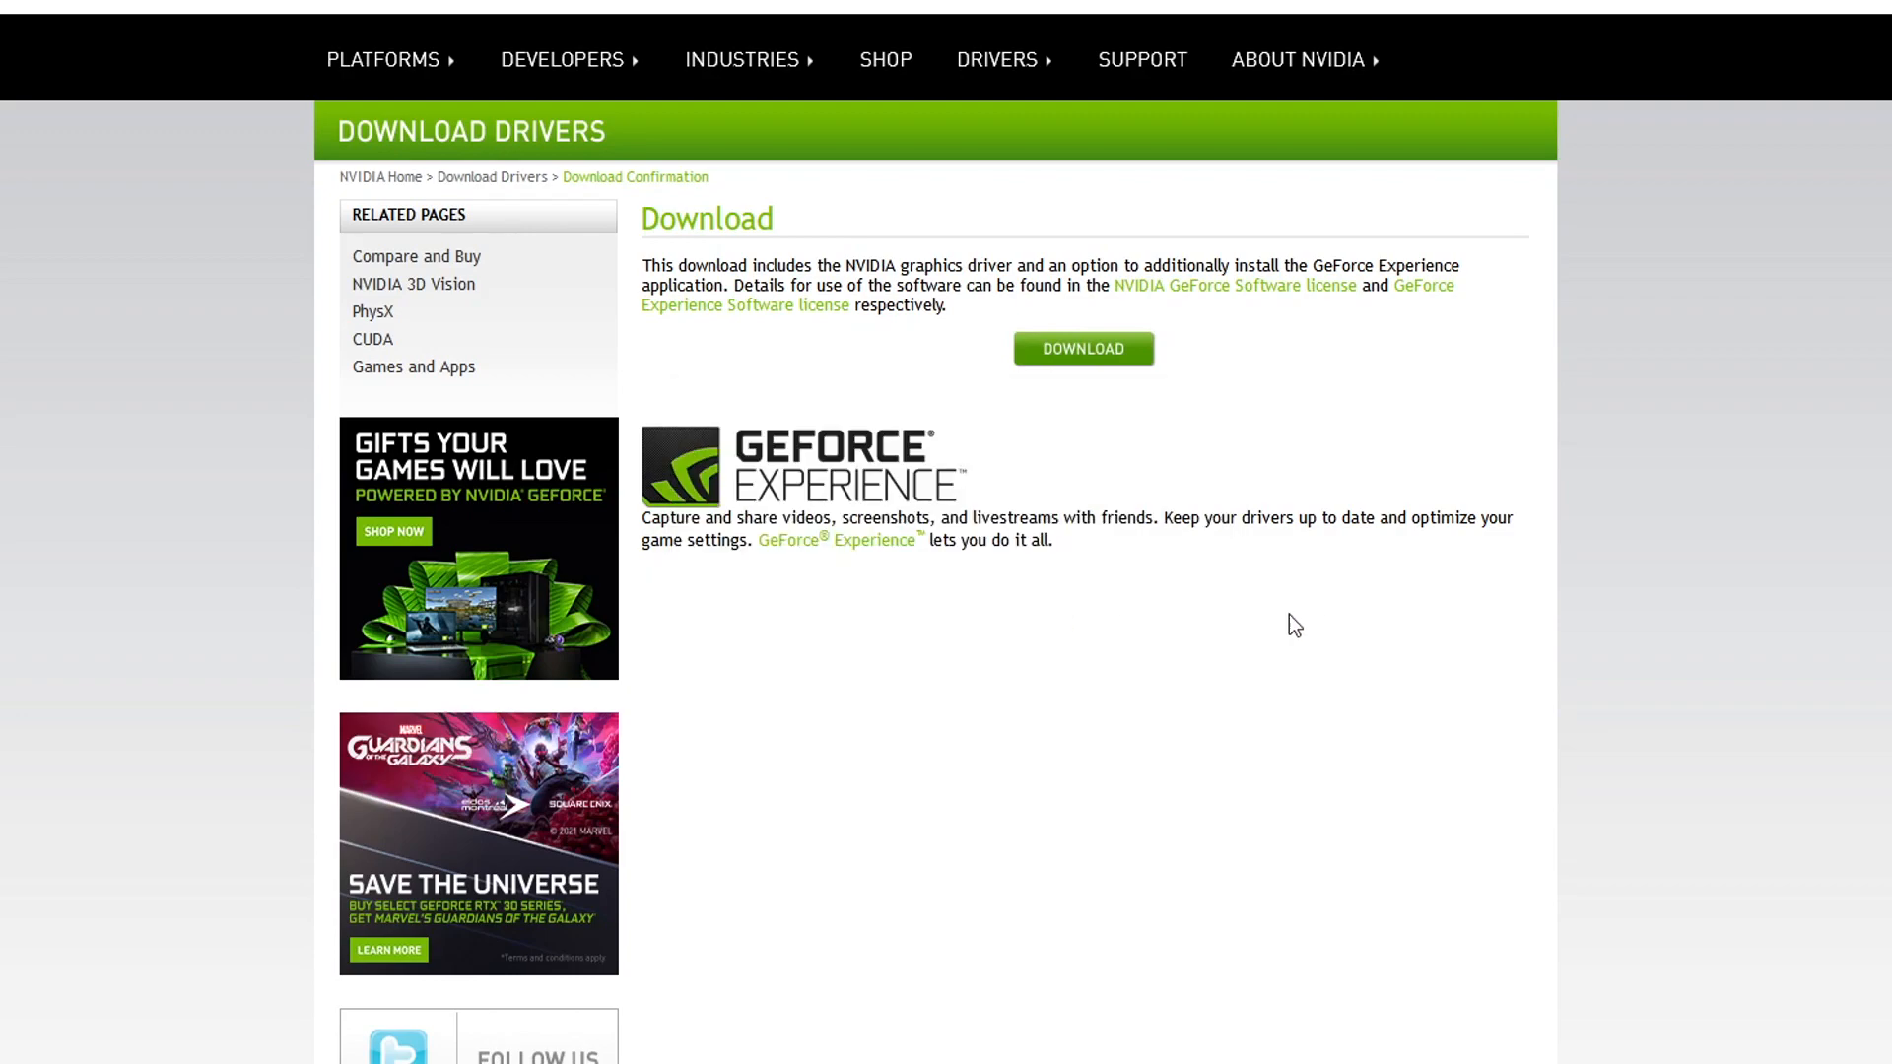
pyautogui.moveTo(1866, 623)
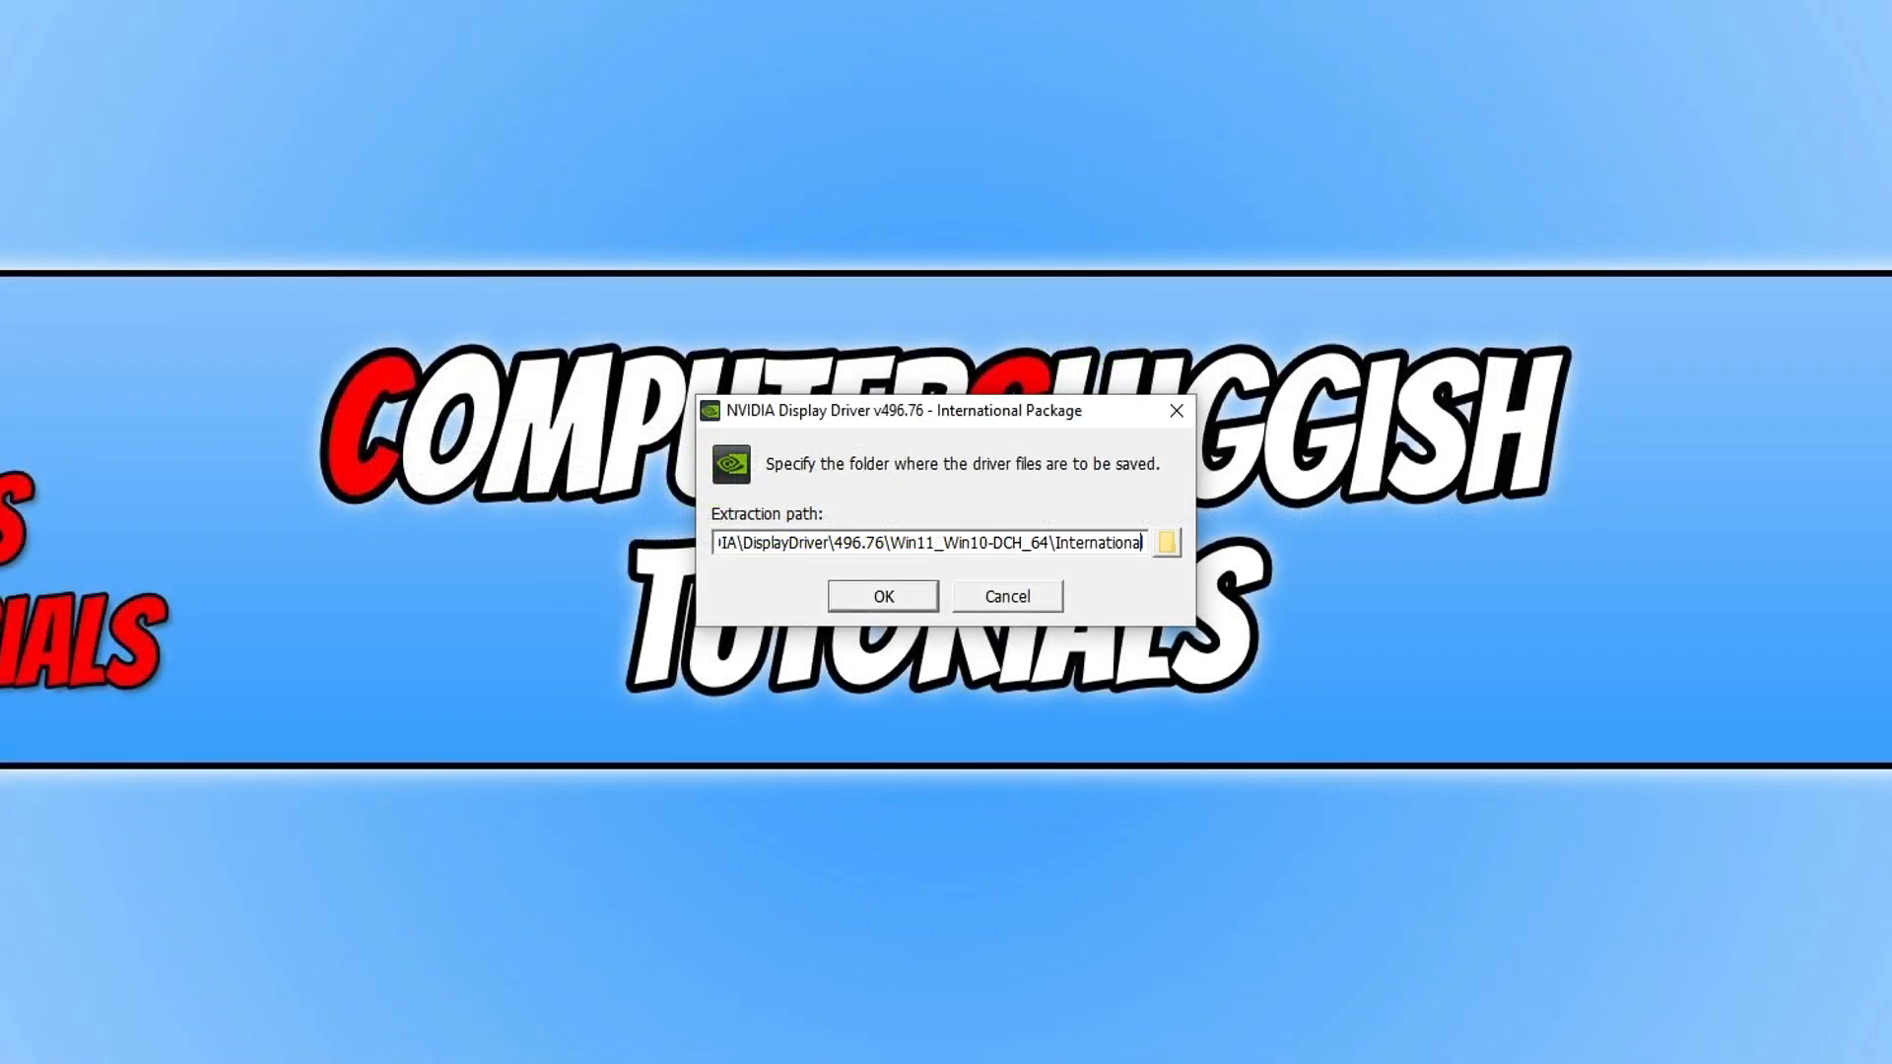
pyautogui.moveTo(1584, 312)
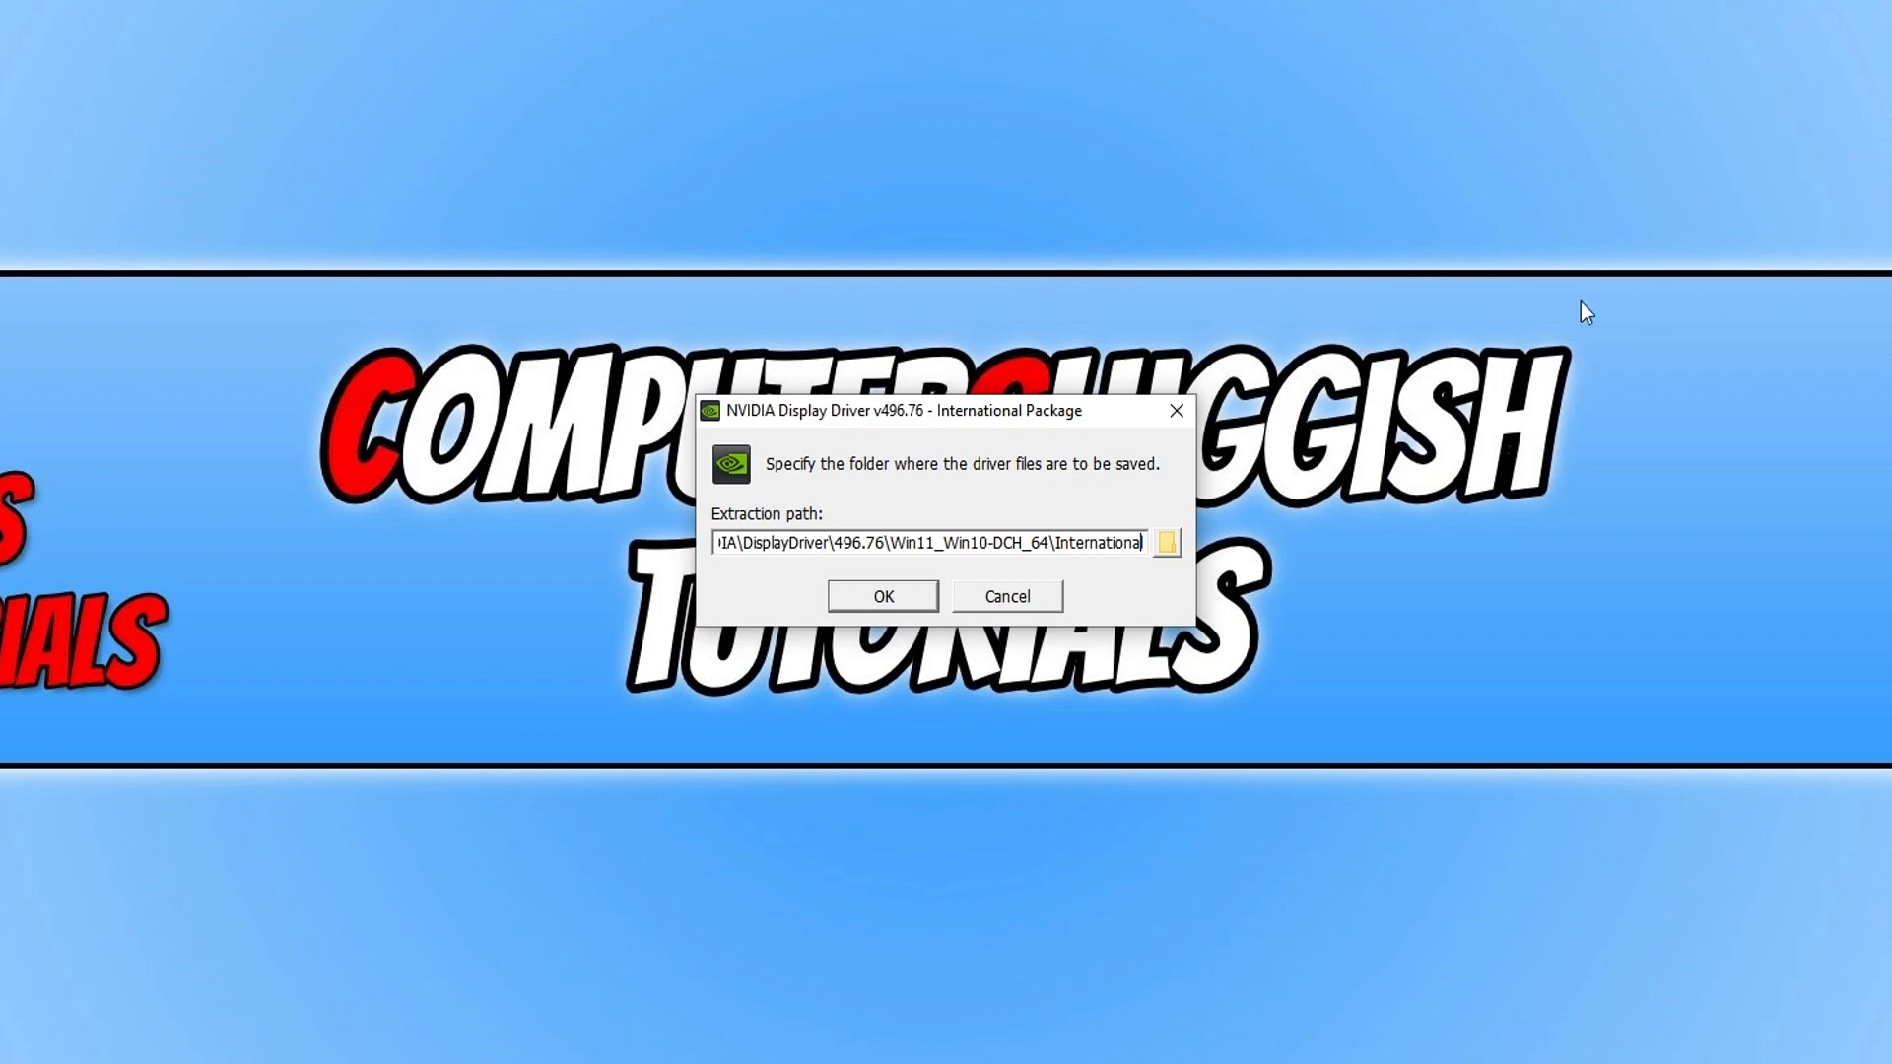
# Accept the default extraction folder for the 496.76 driver package
pyautogui.click(881, 595)
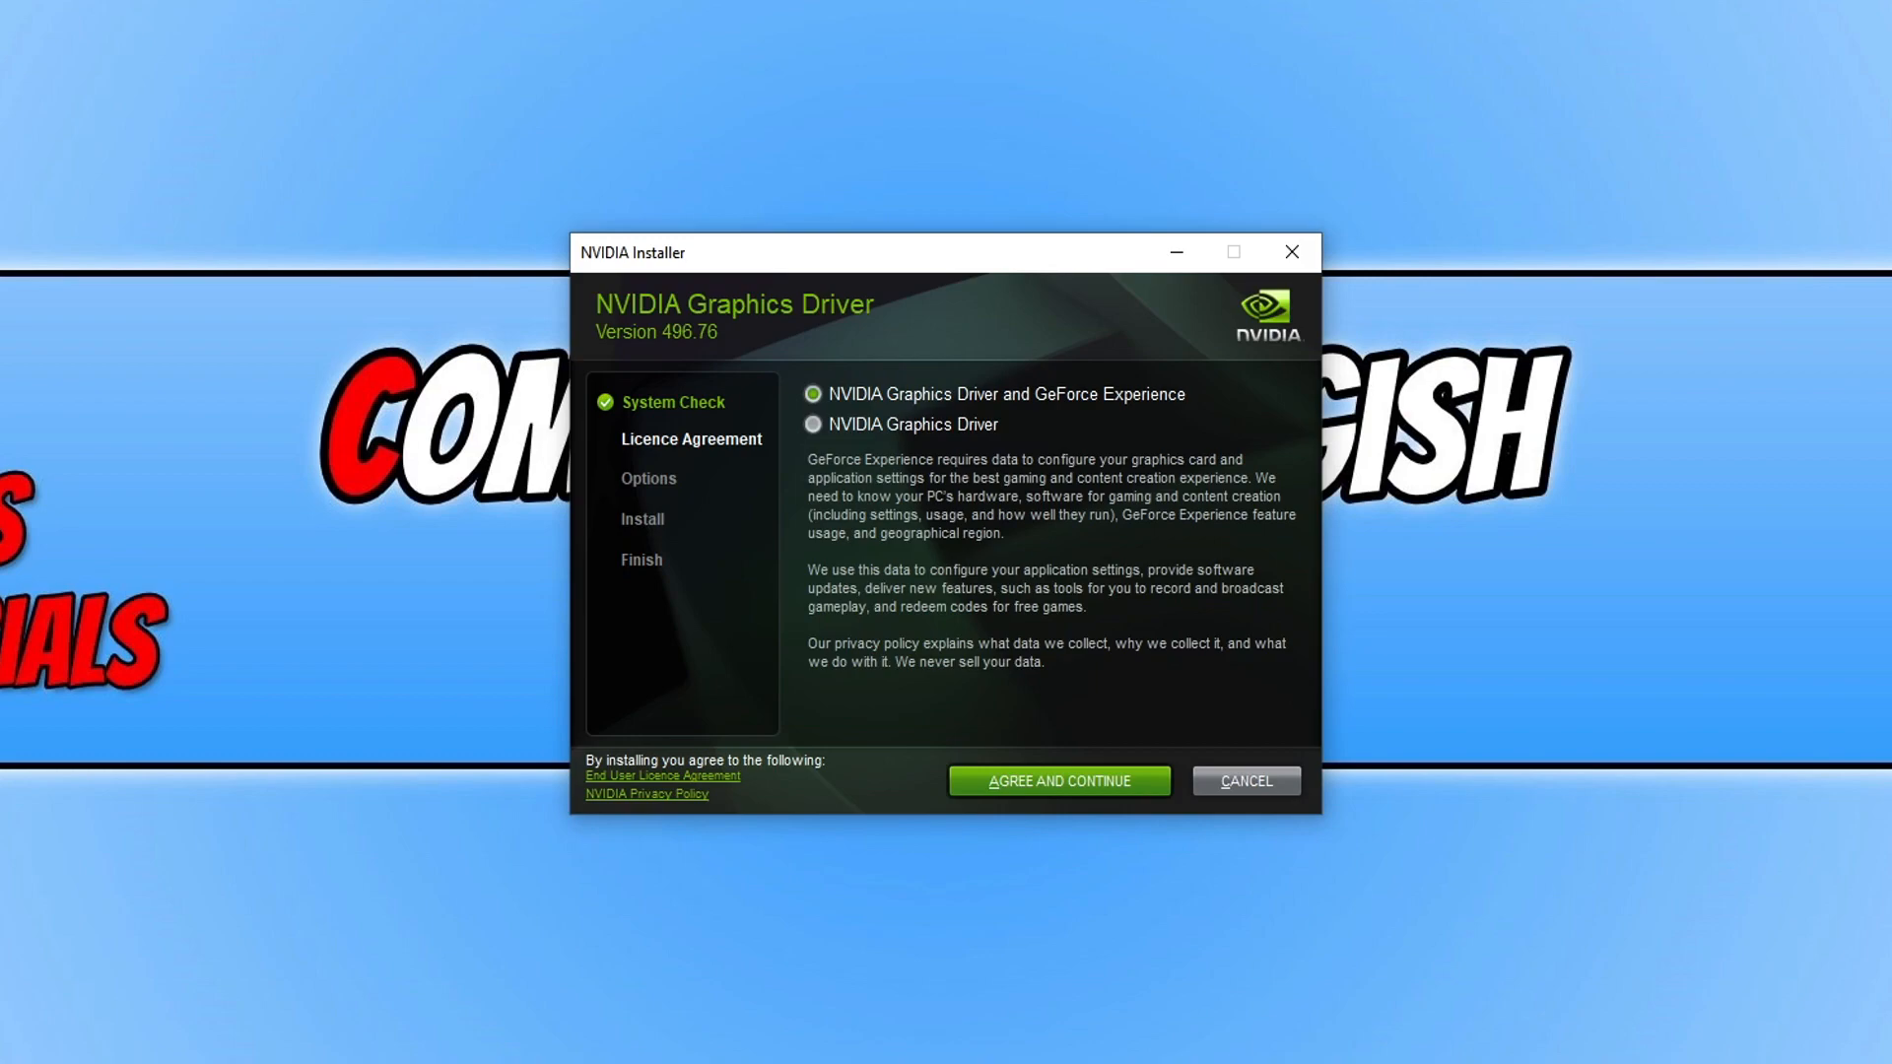
pyautogui.moveTo(991, 380)
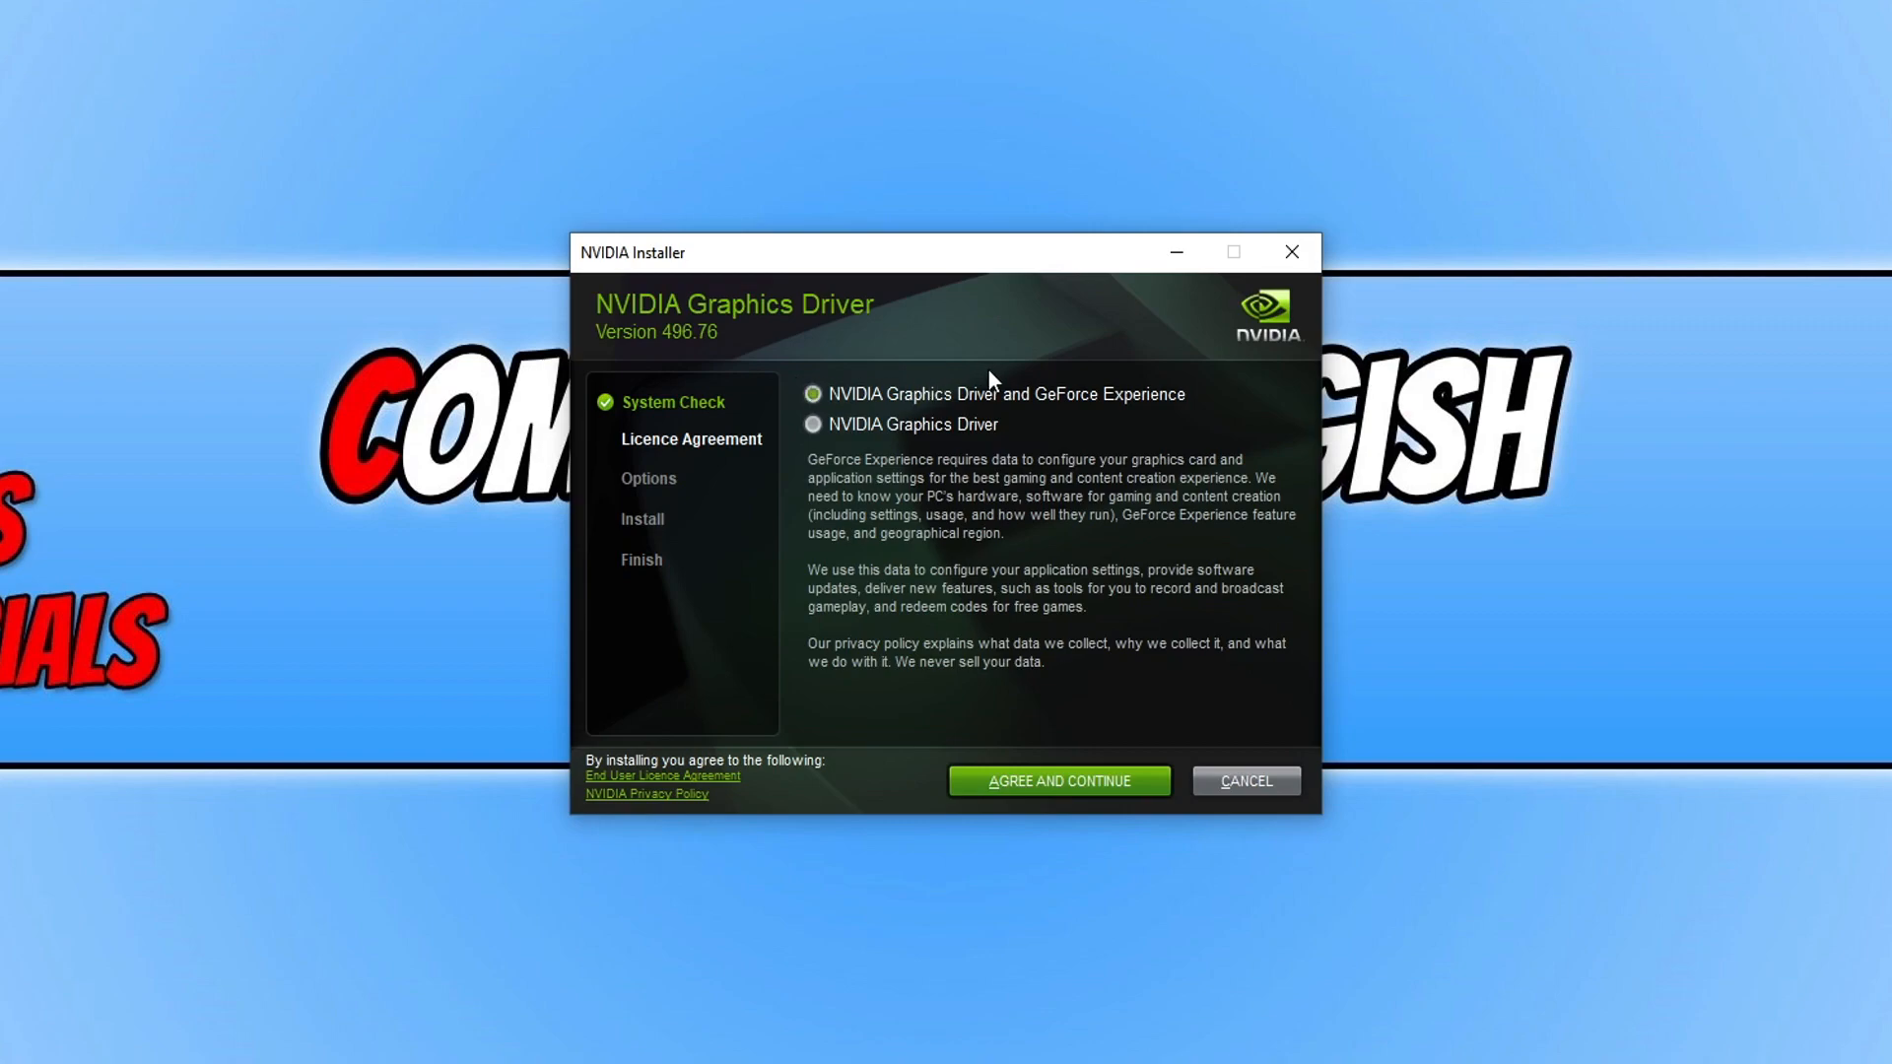
pyautogui.moveTo(1003, 444)
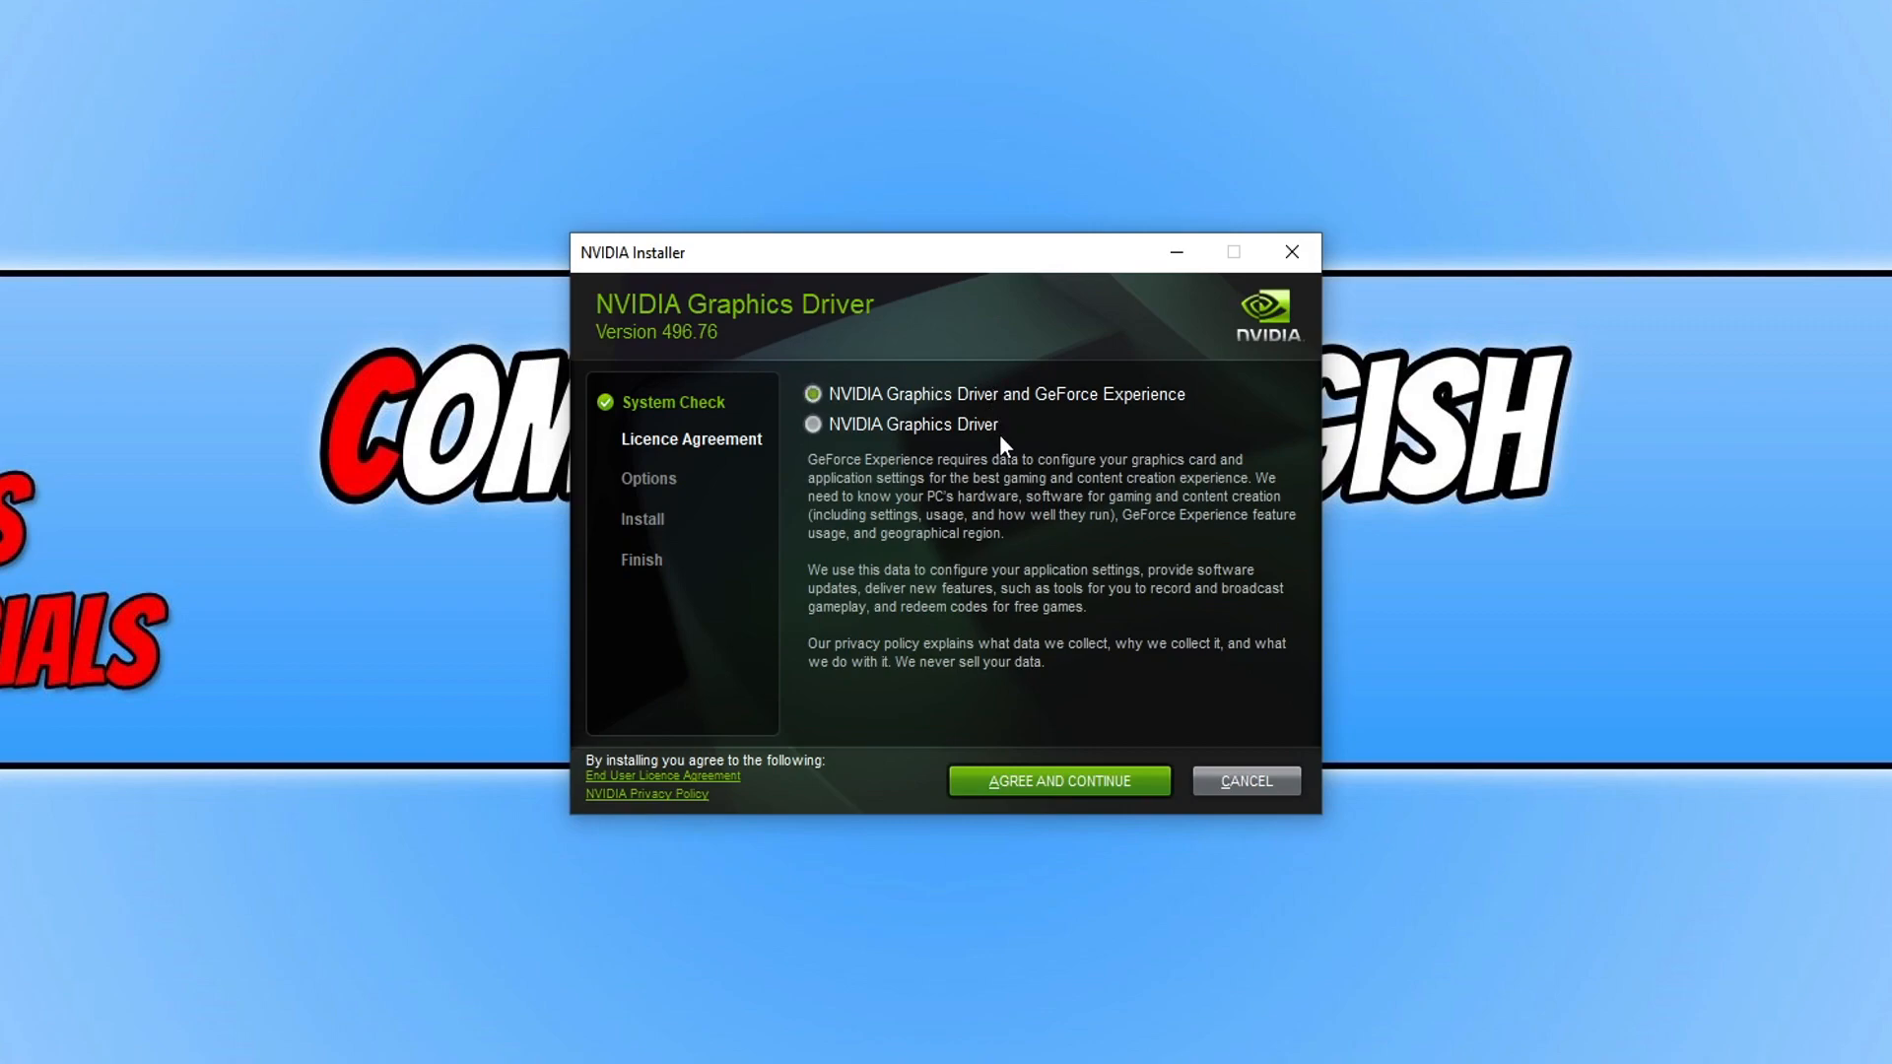
pyautogui.moveTo(1139, 798)
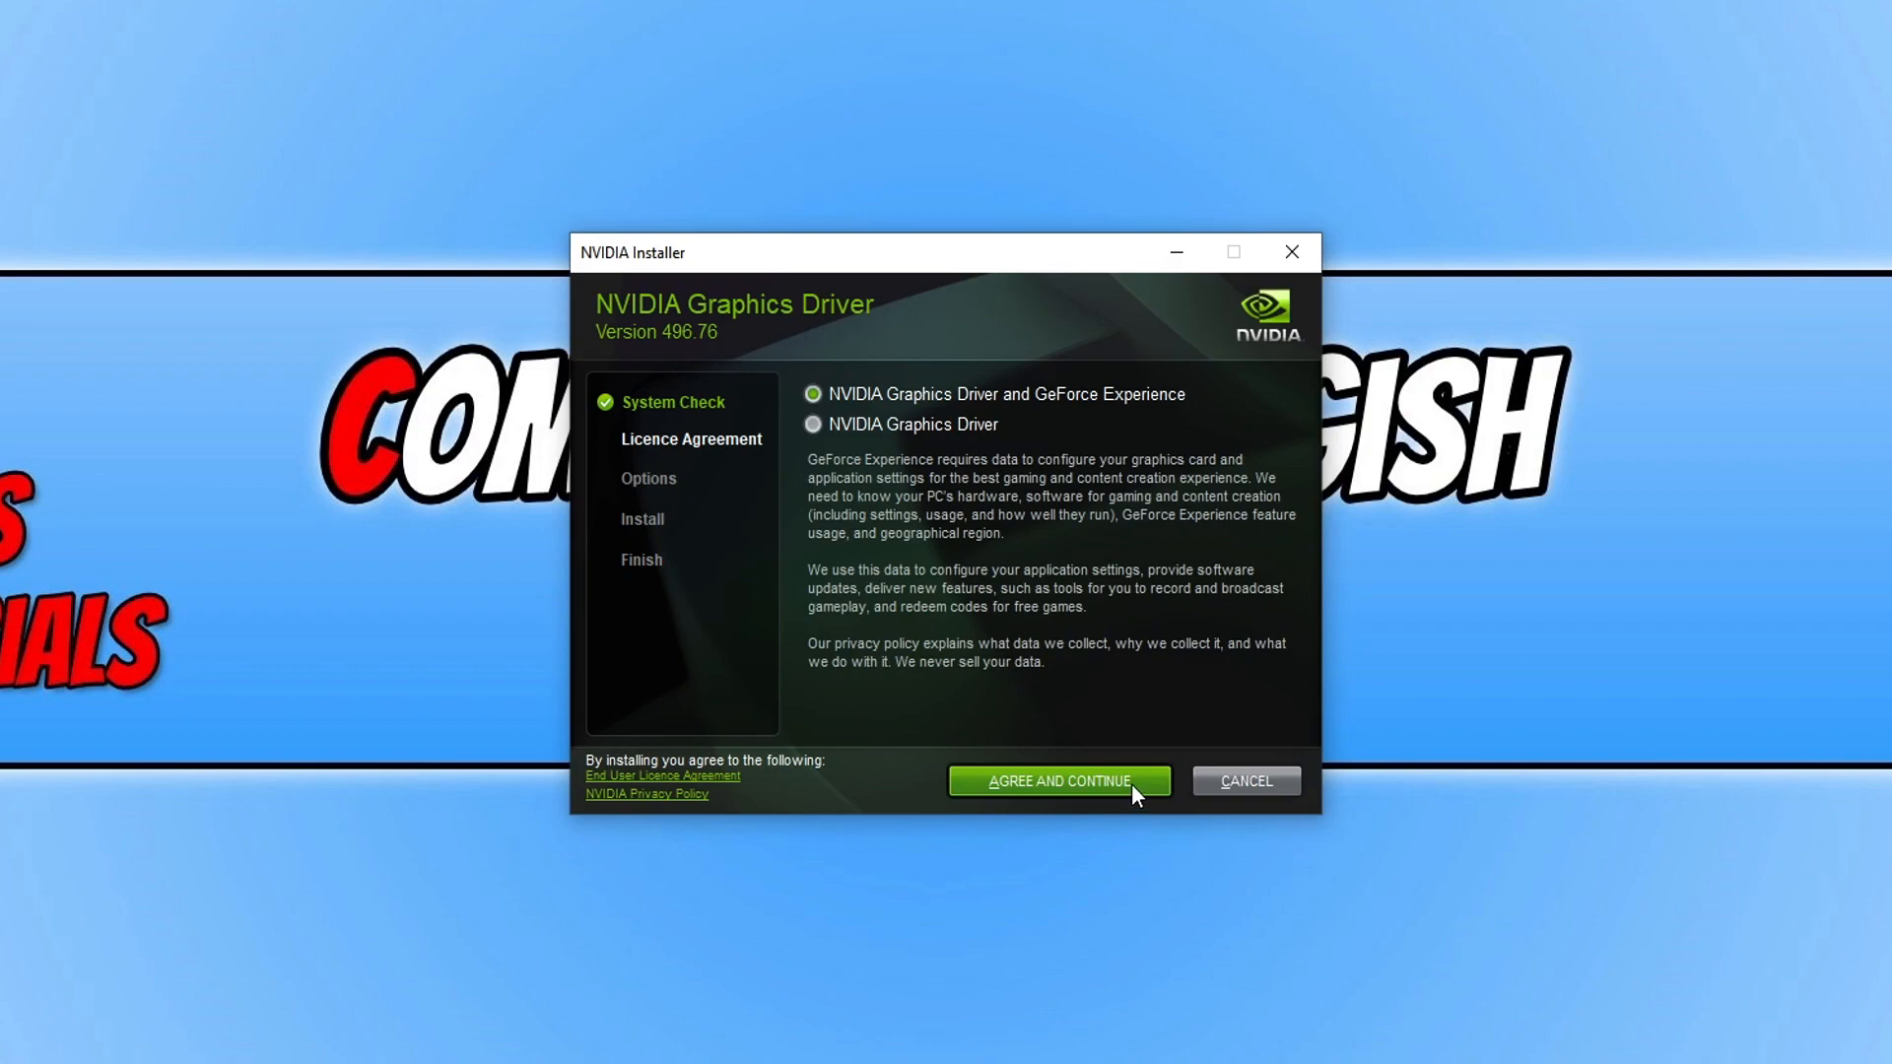
# Agree to the licence with 'NVIDIA Graphics Driver and GeForce Experience' selected
pyautogui.click(1059, 780)
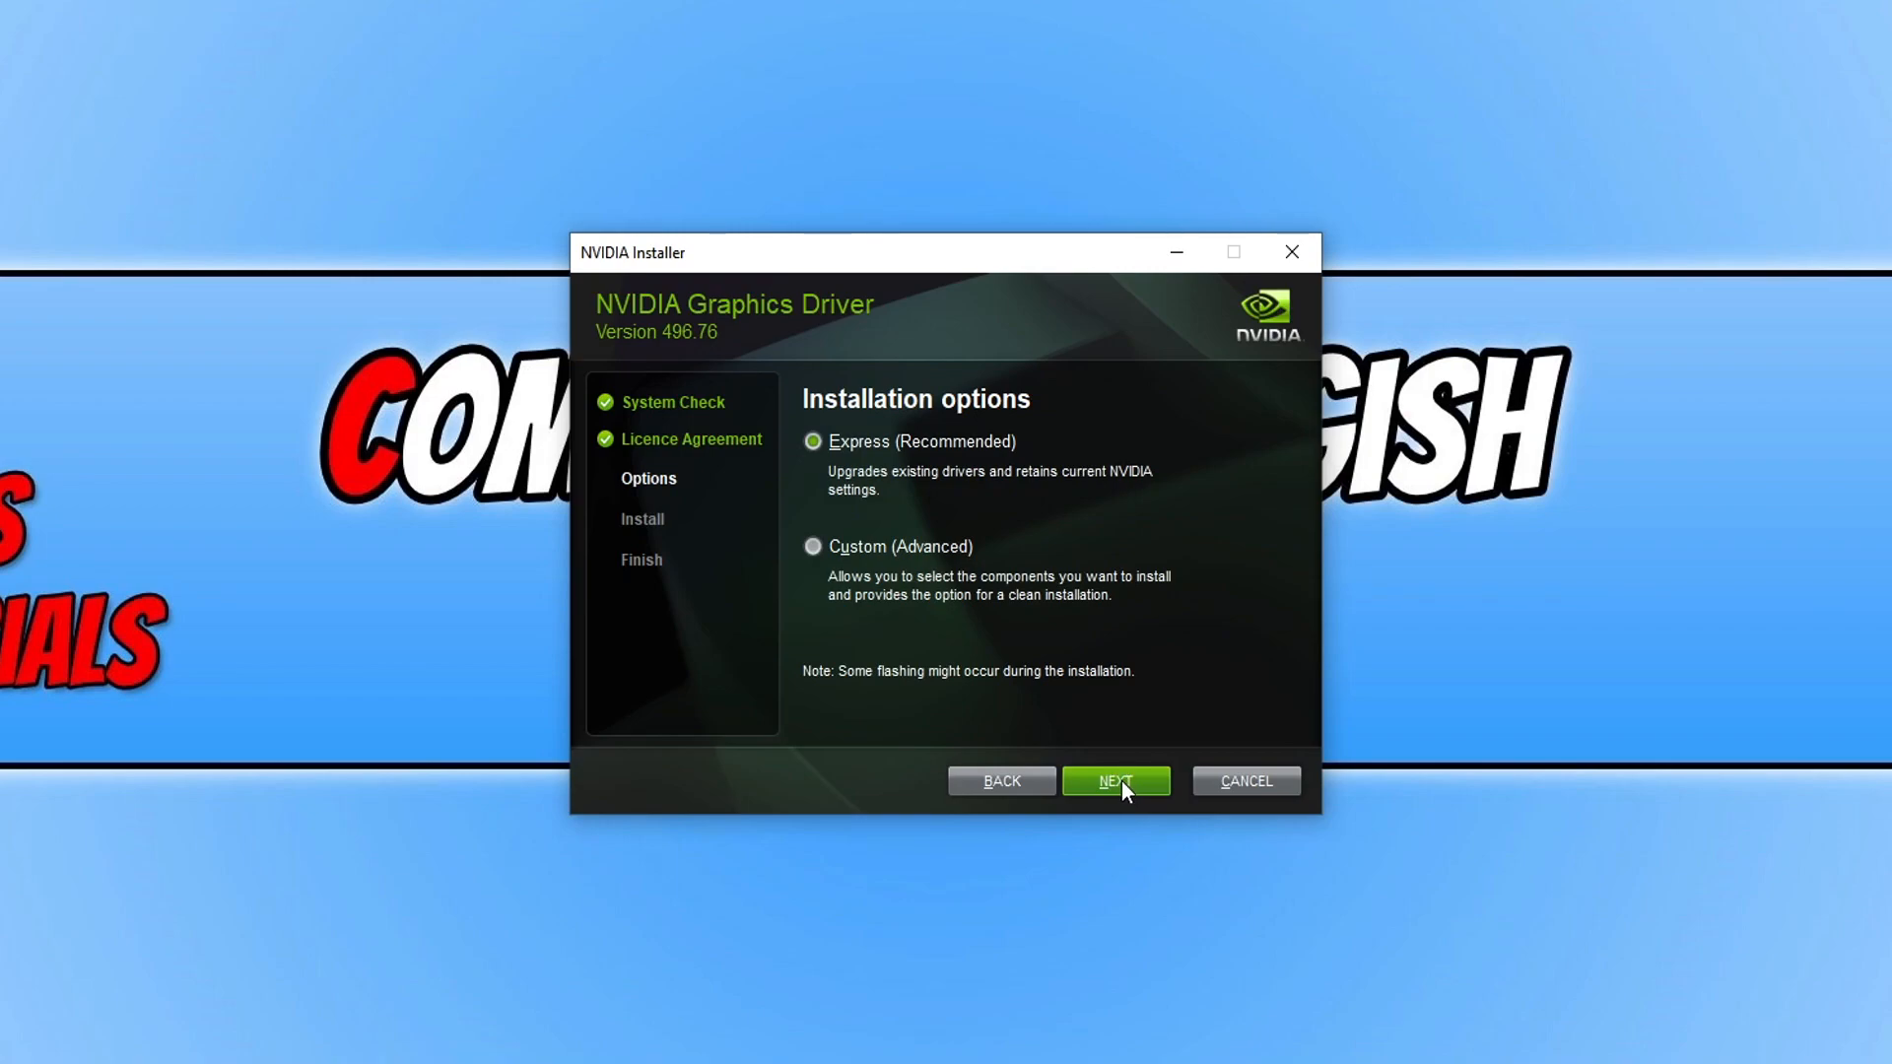
pyautogui.moveTo(926, 564)
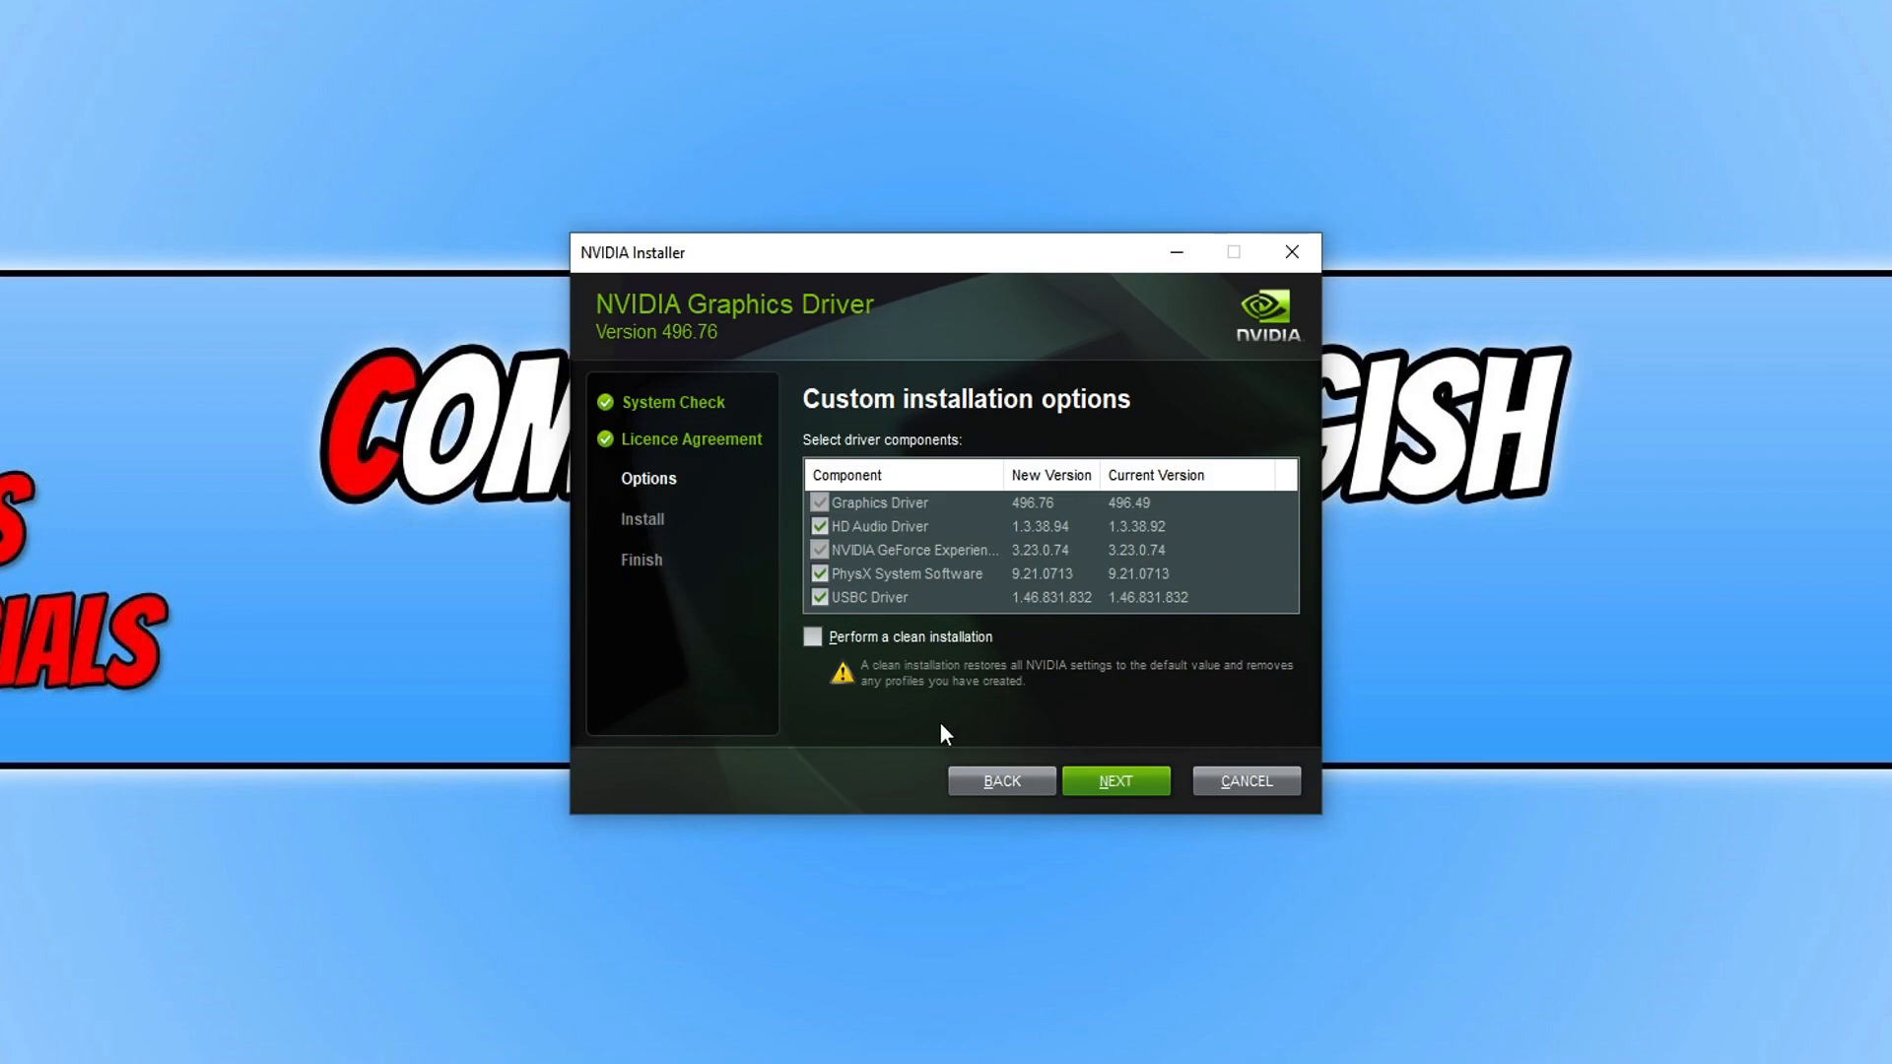
pyautogui.moveTo(991, 763)
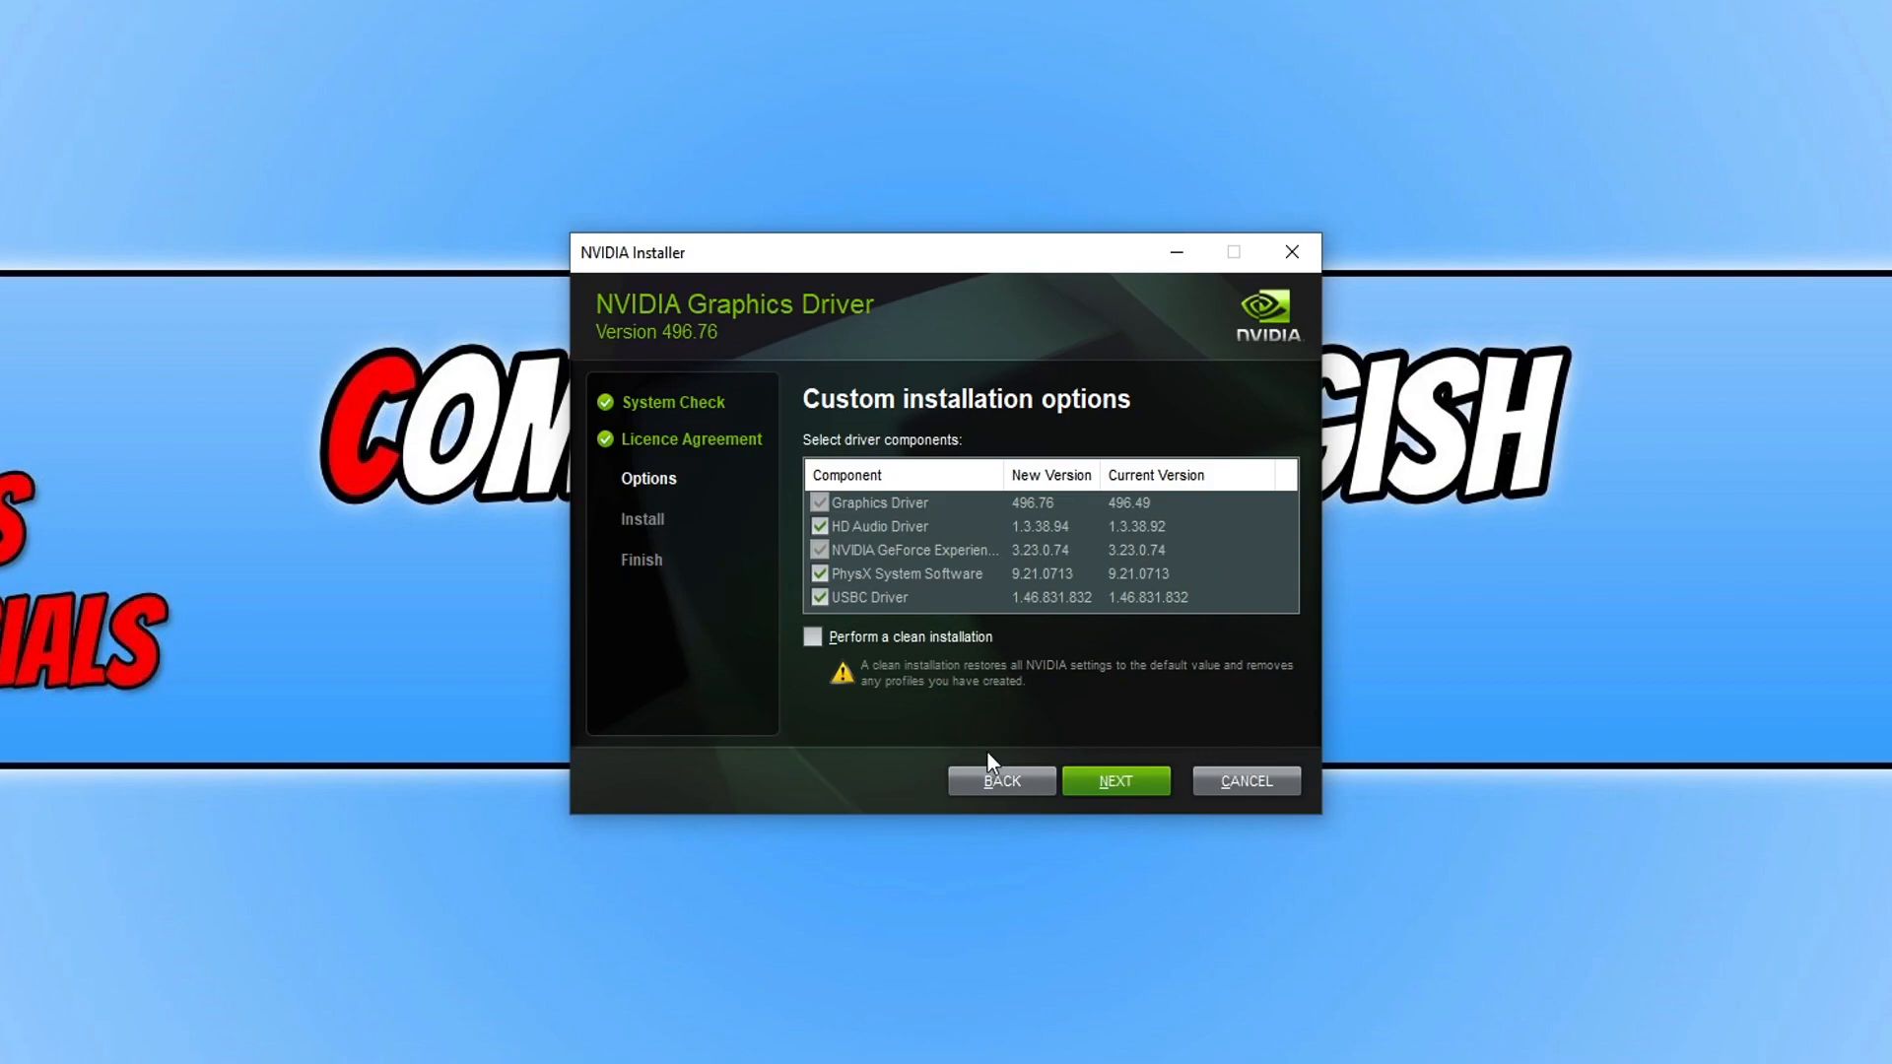
# Go back from Custom options and start the Express (Recommended) installation
pyautogui.click(1001, 781)
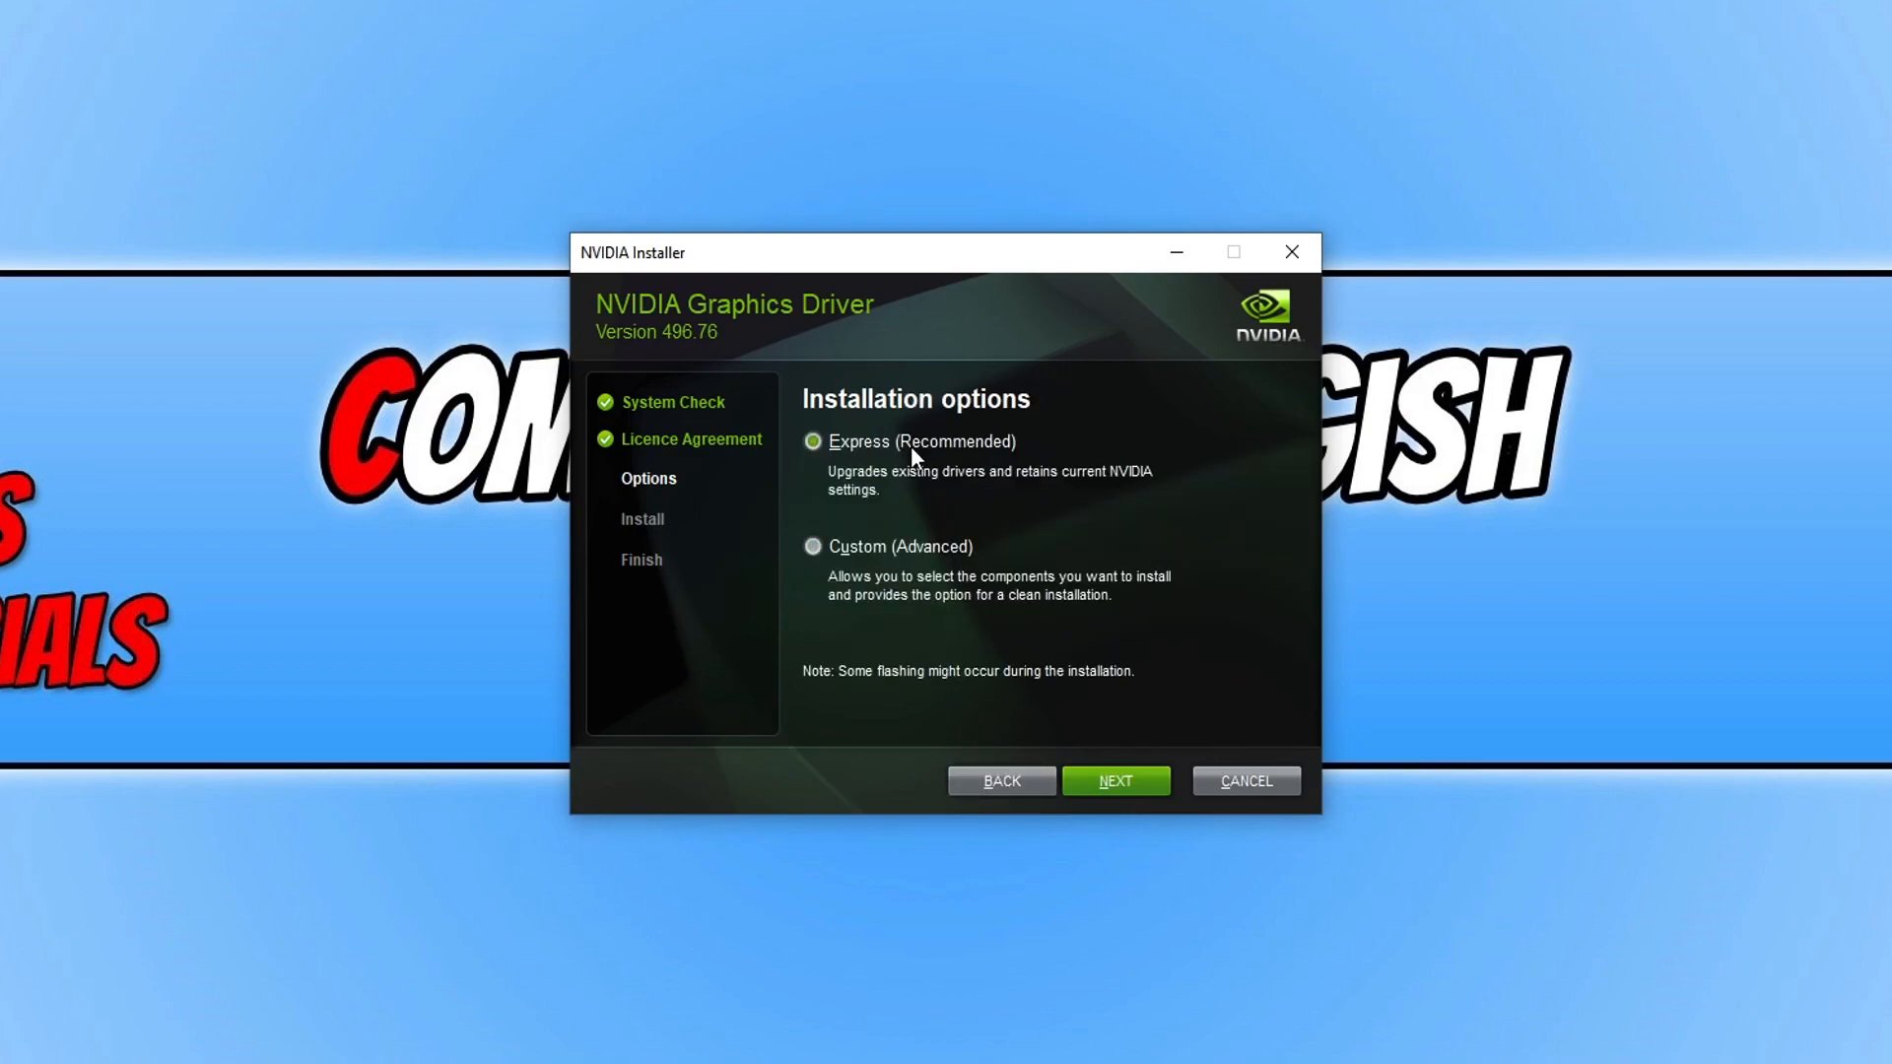
pyautogui.click(1114, 780)
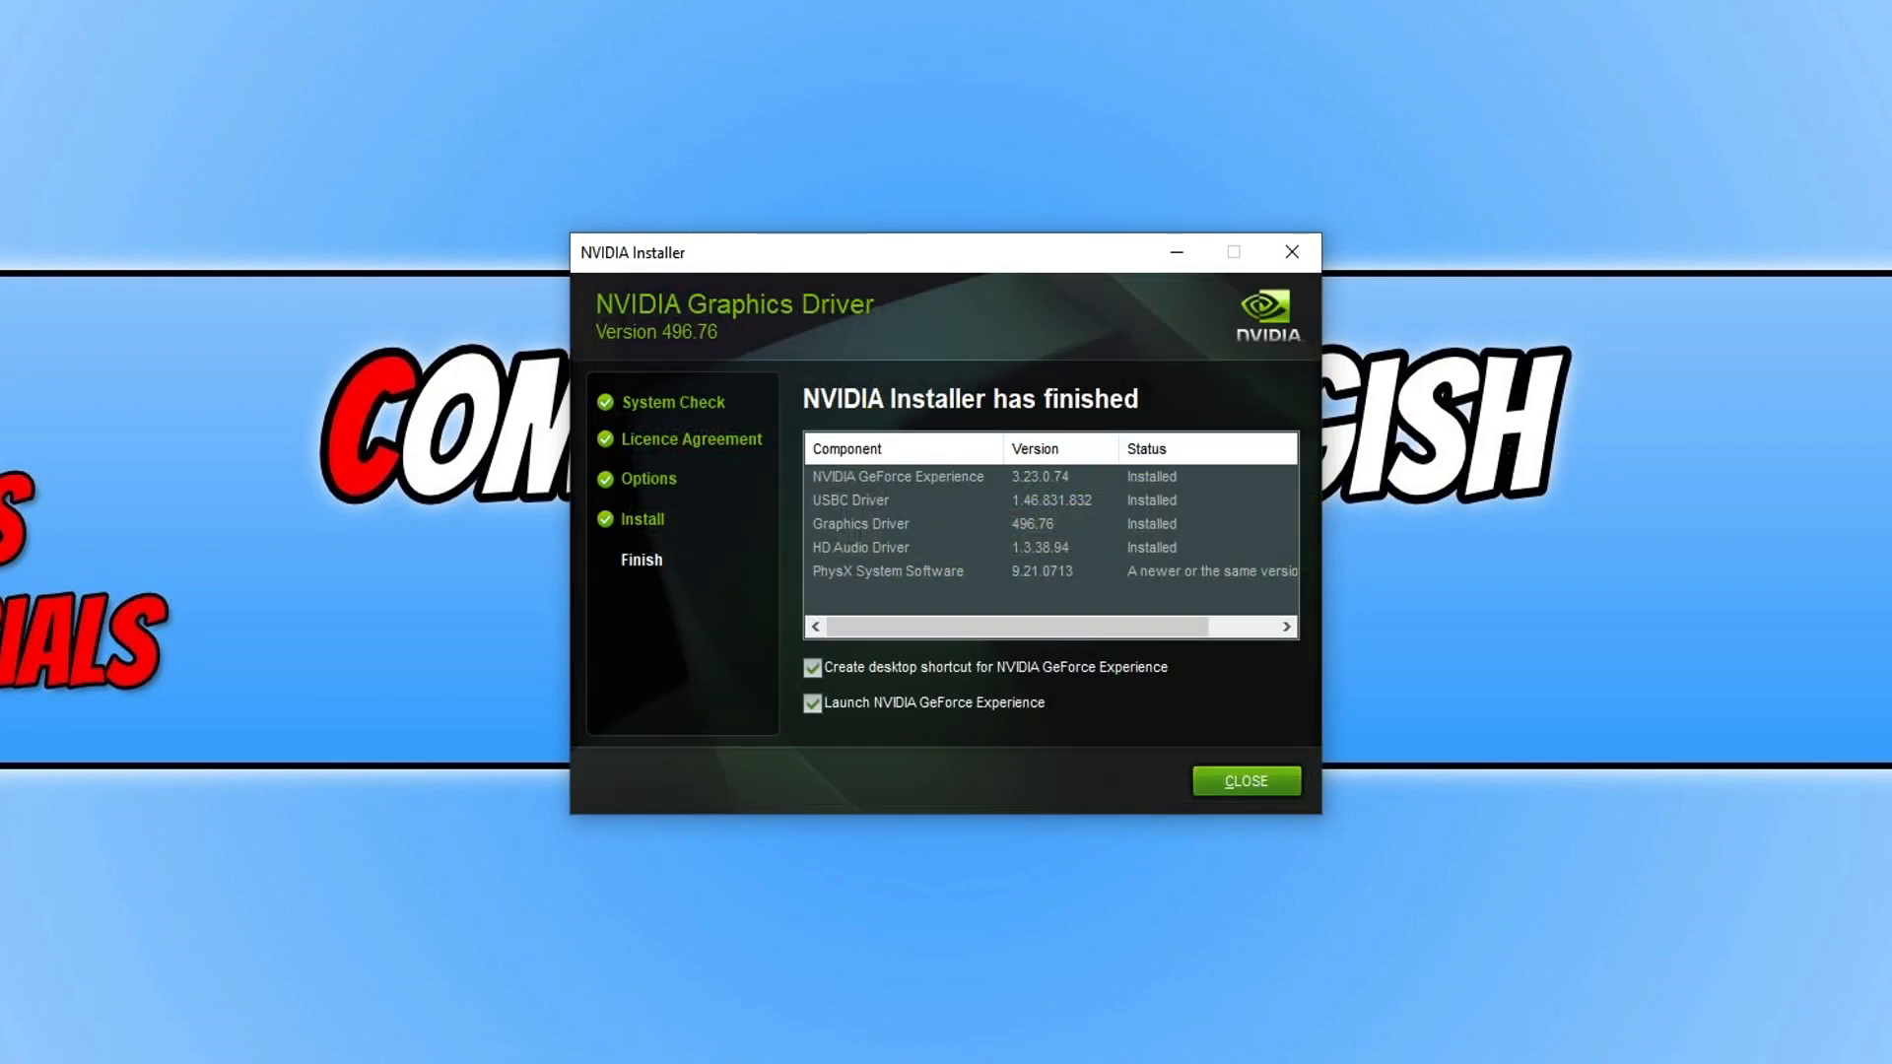
pyautogui.moveTo(1092, 690)
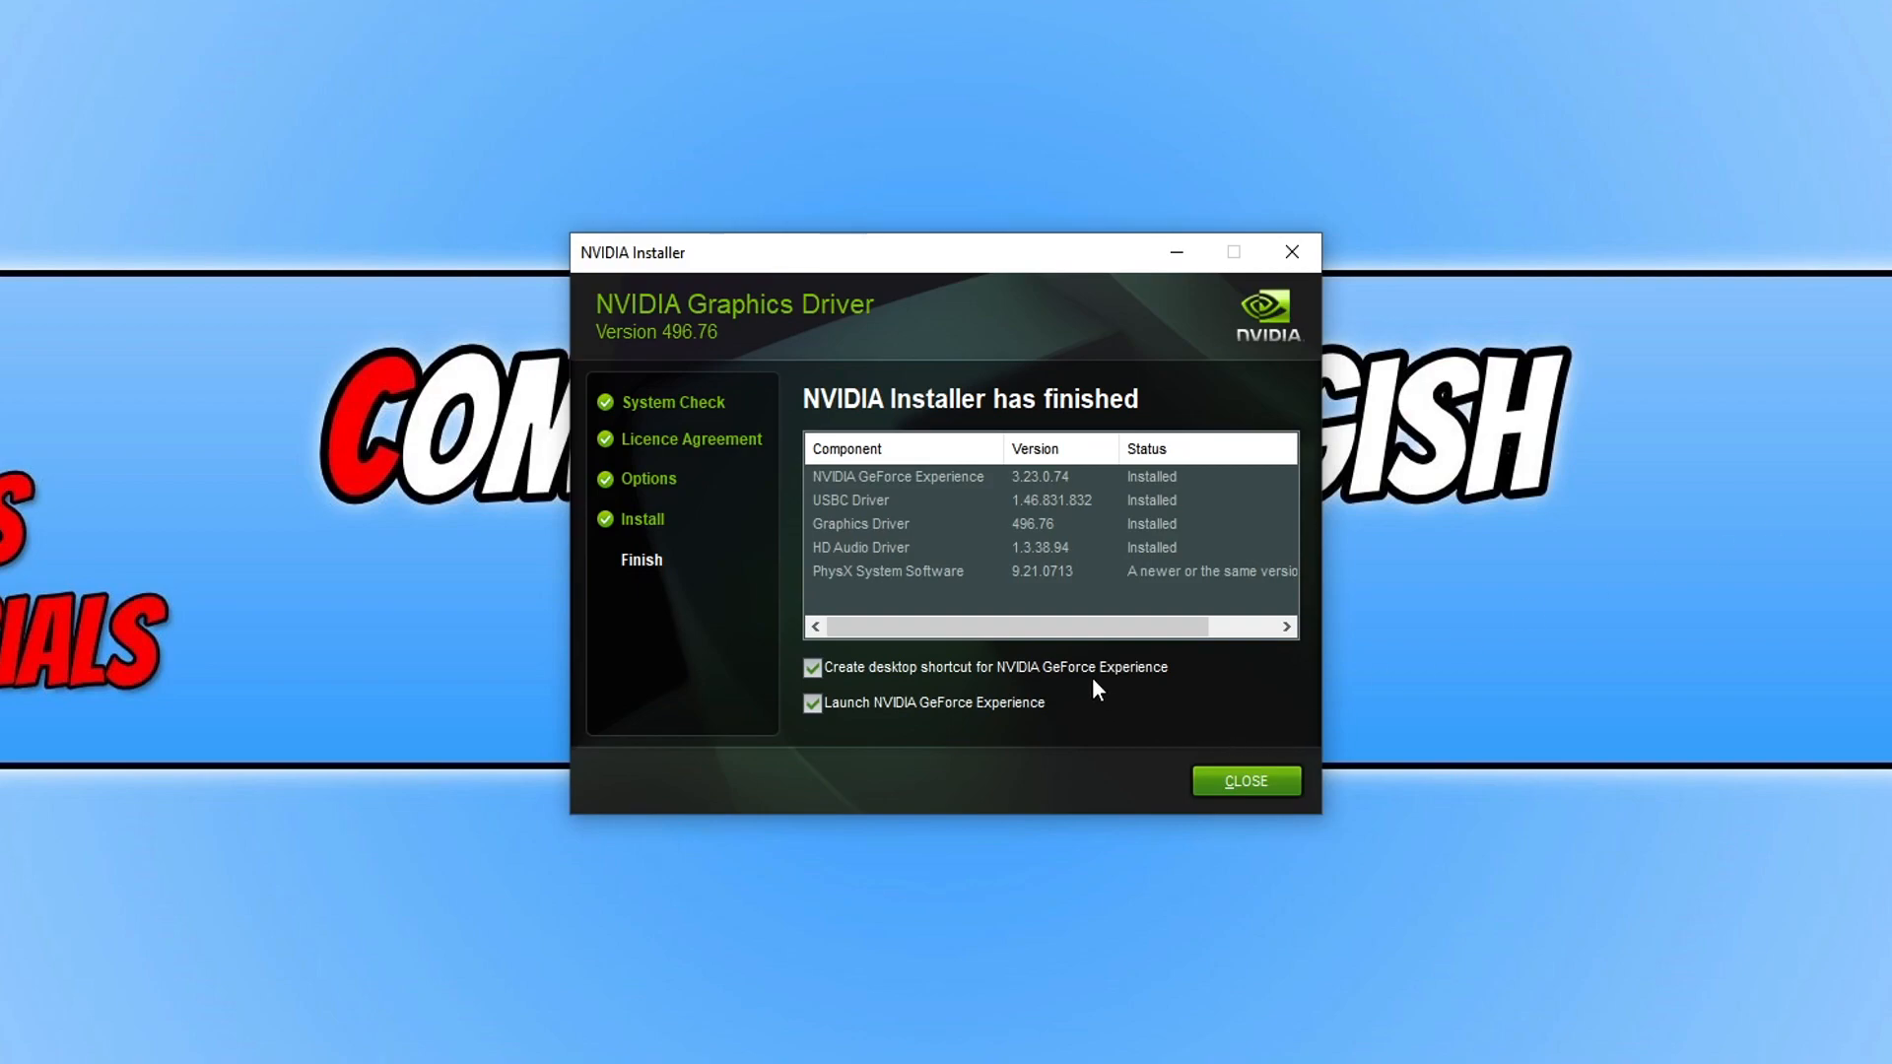
# Untick the desktop shortcut and GeForce Experience launch options, then close the installer
pyautogui.click(812, 668)
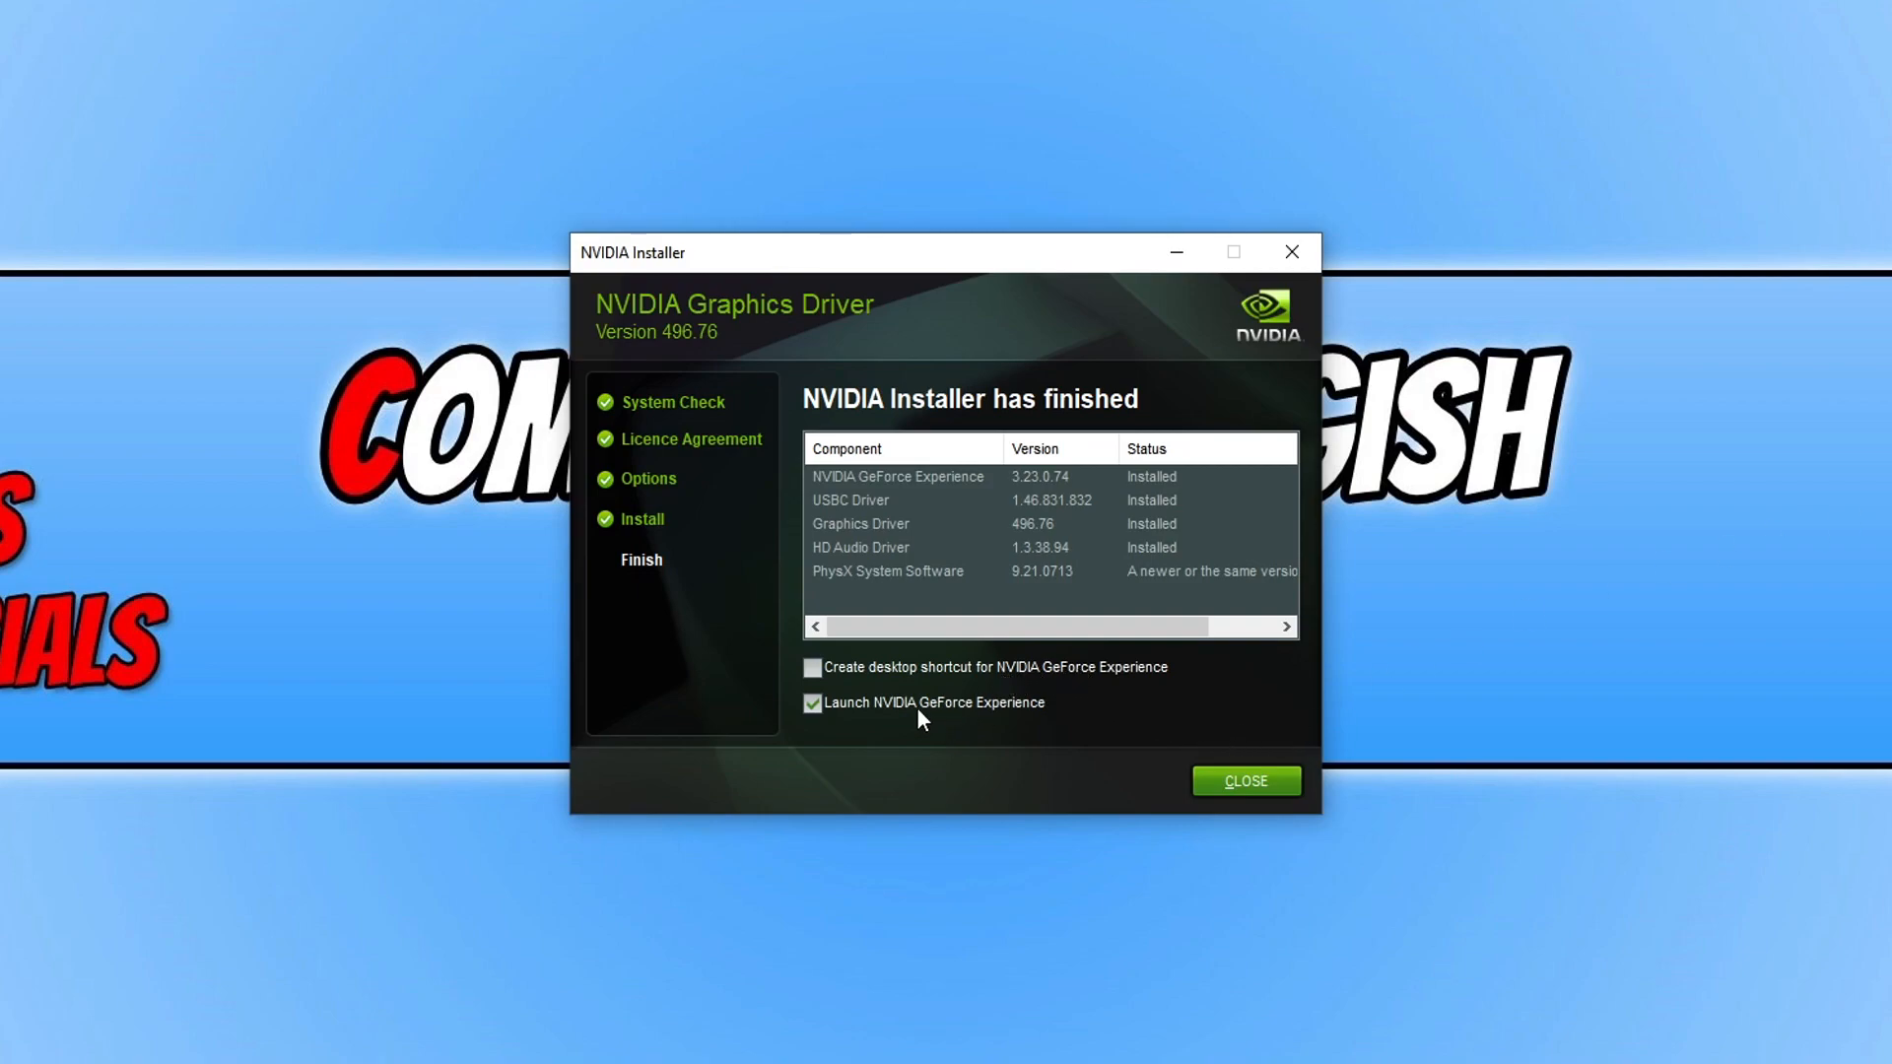
pyautogui.click(812, 702)
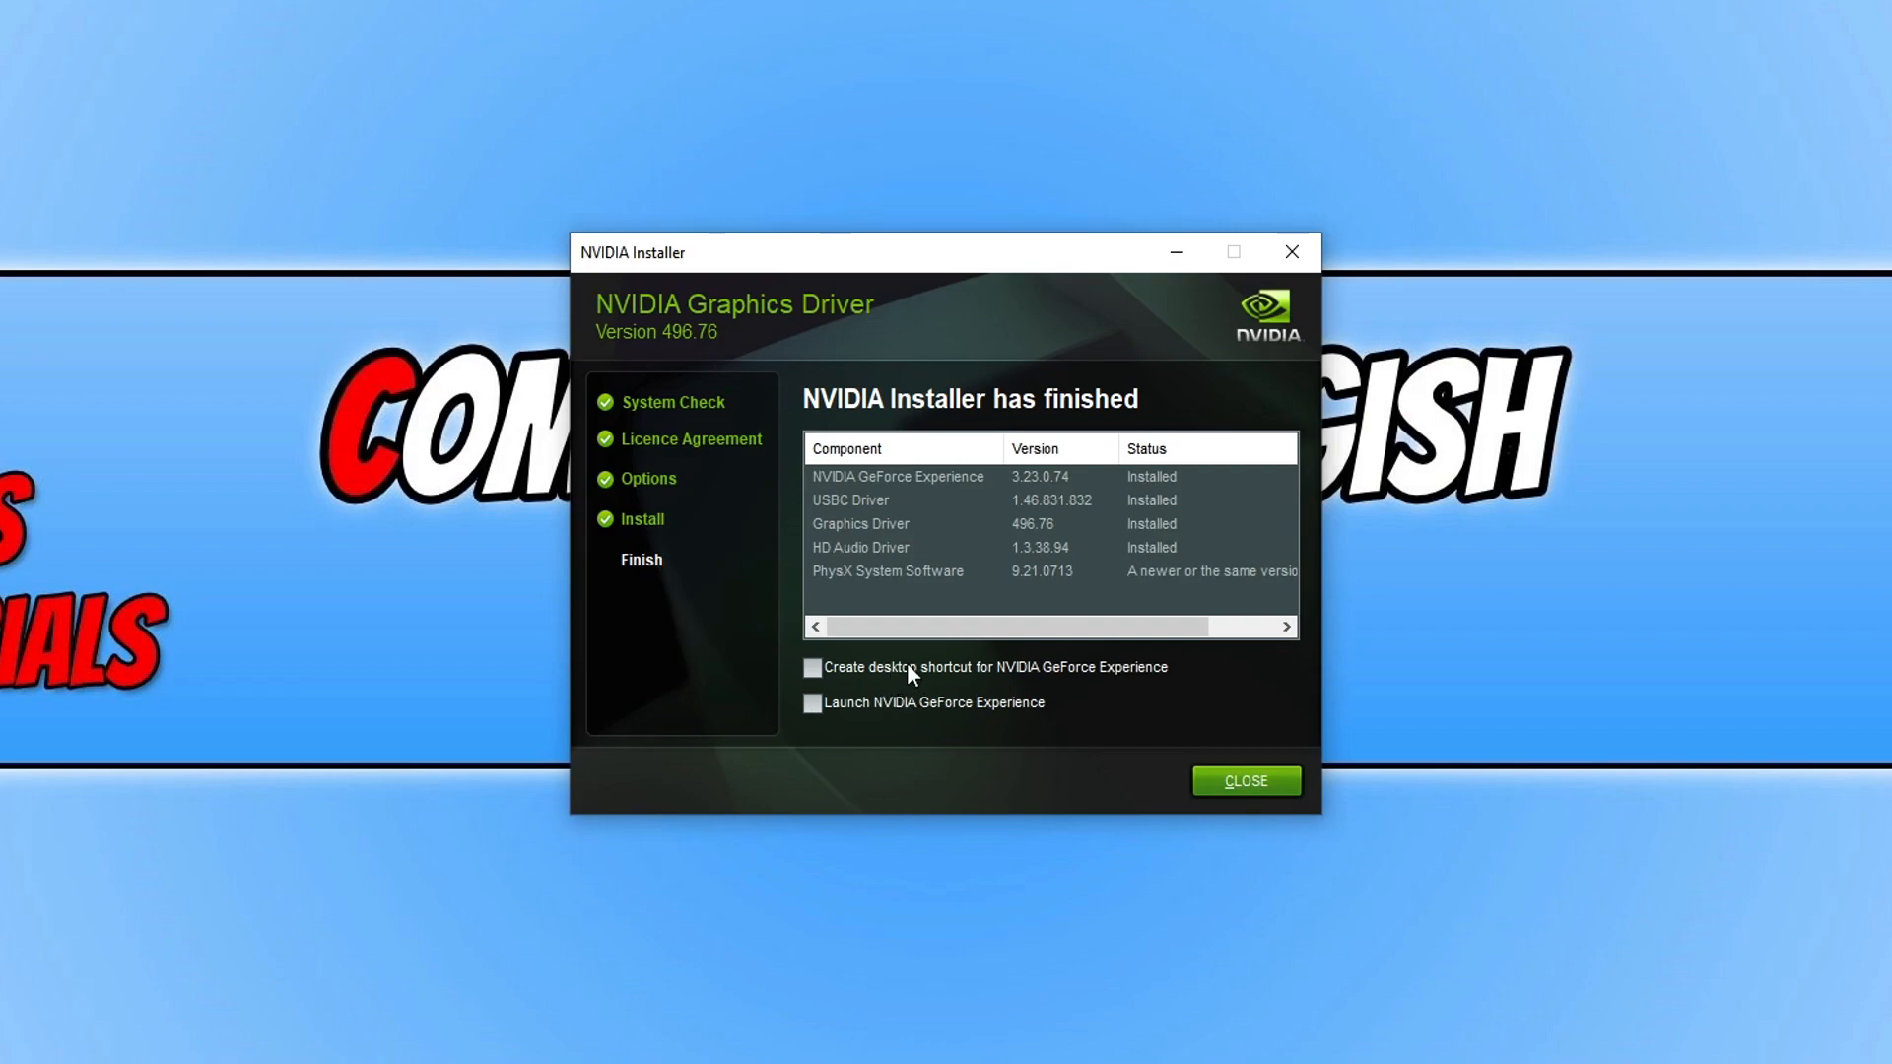
pyautogui.moveTo(1224, 794)
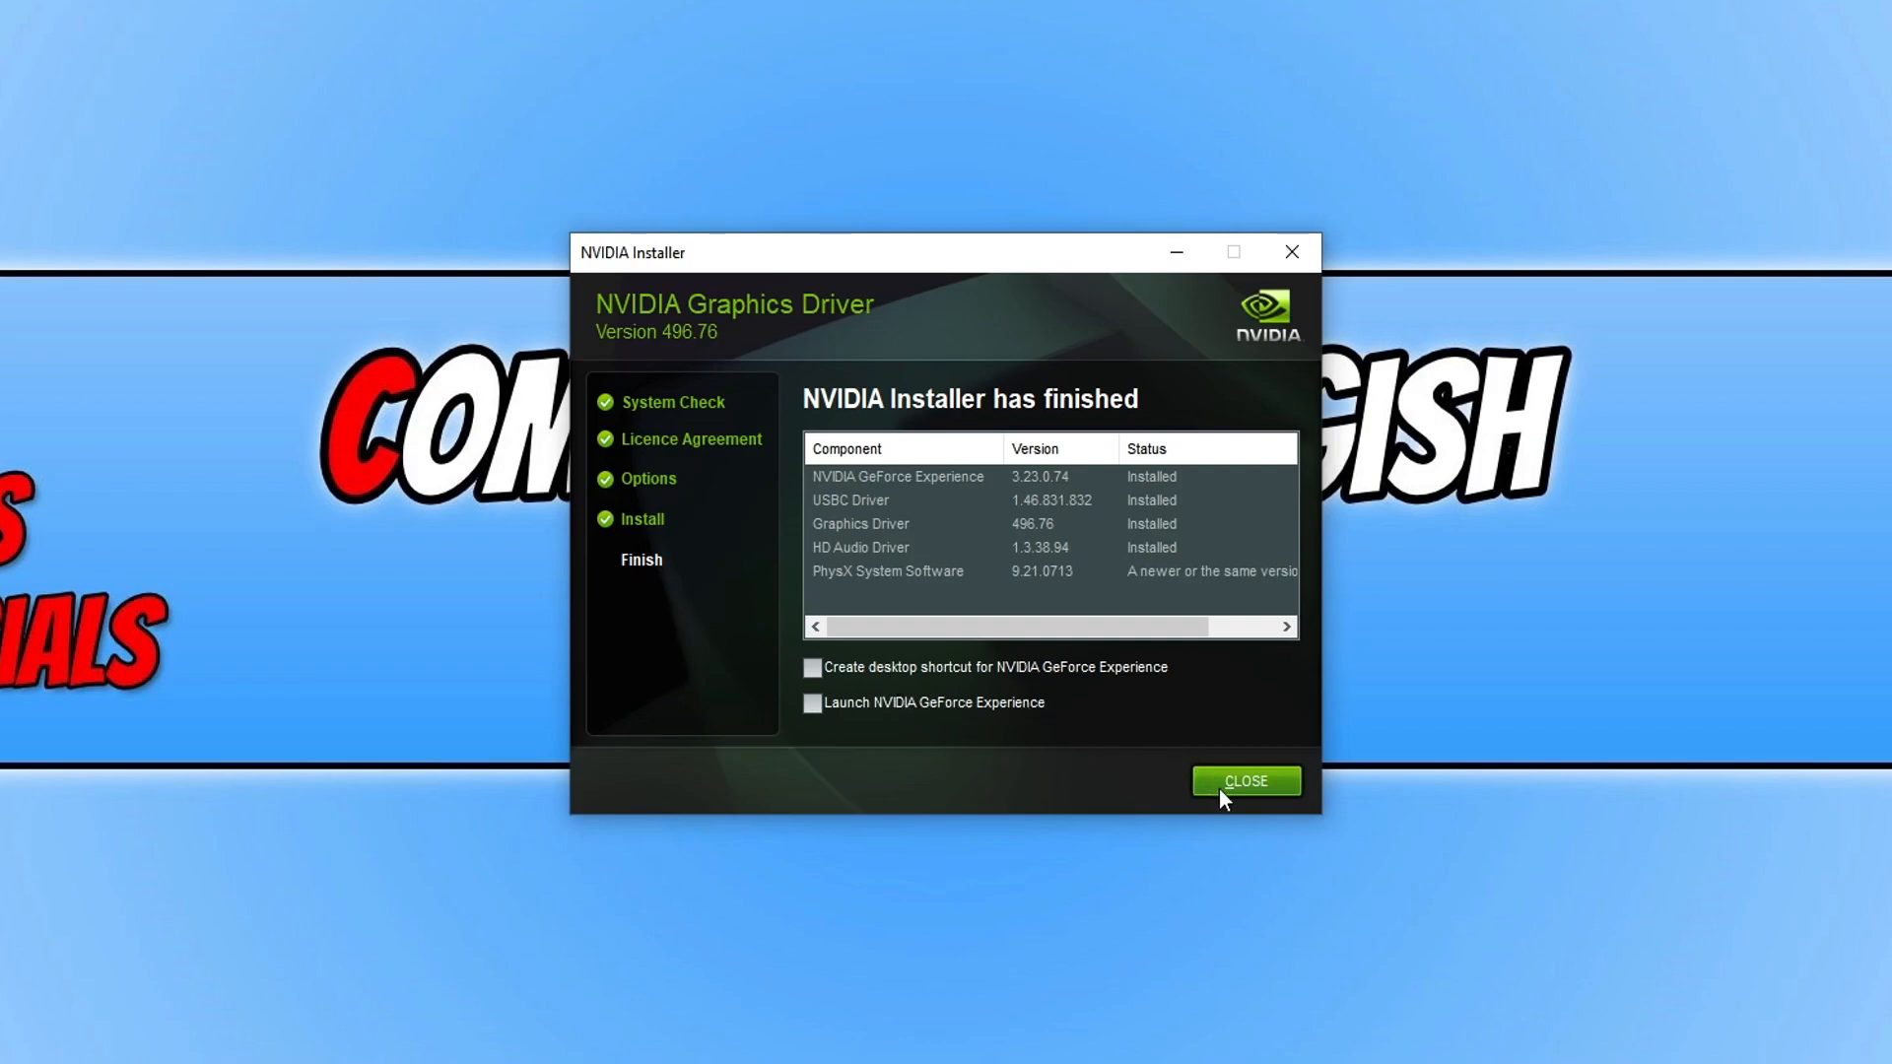
pyautogui.click(1246, 780)
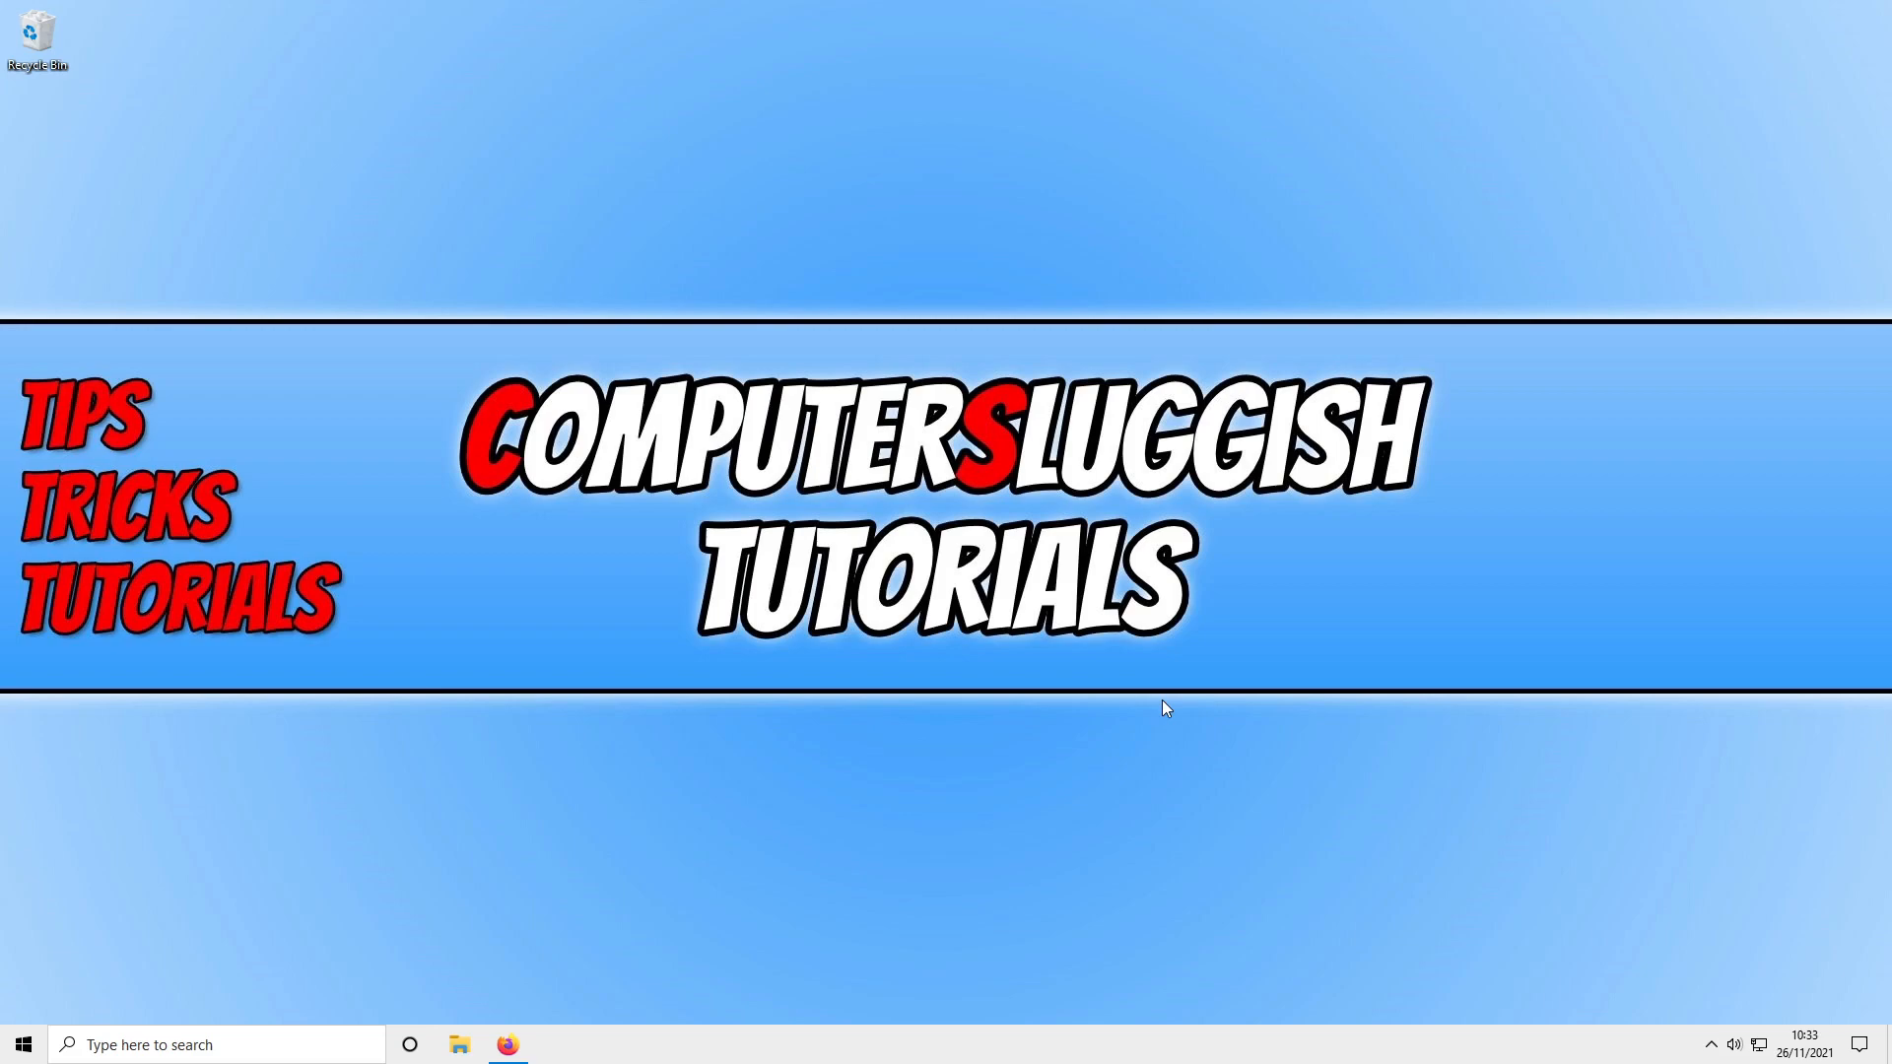